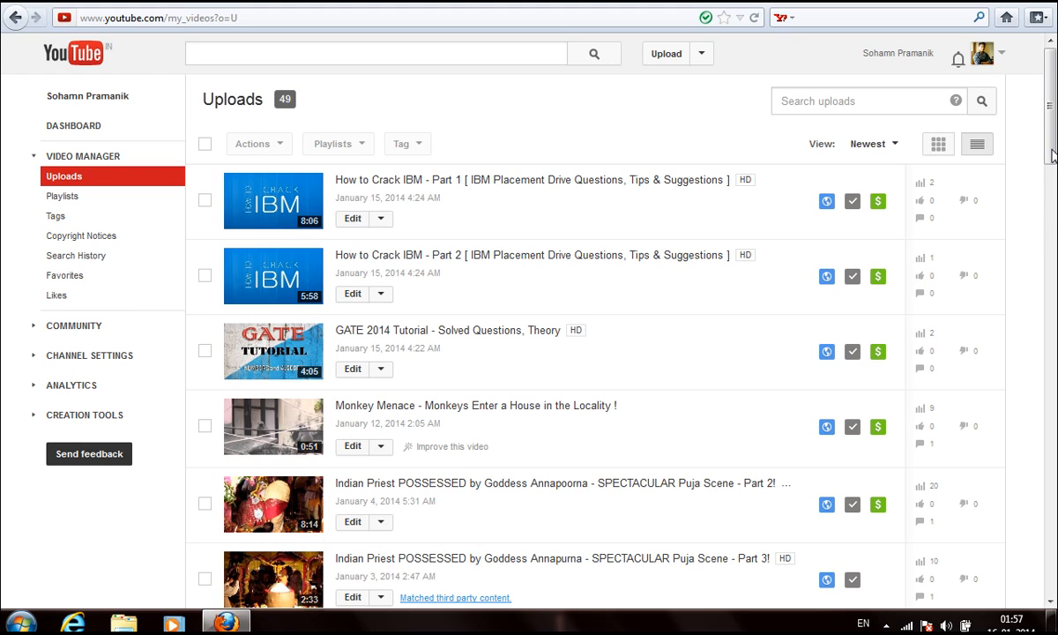
pyautogui.moveTo(528, 464)
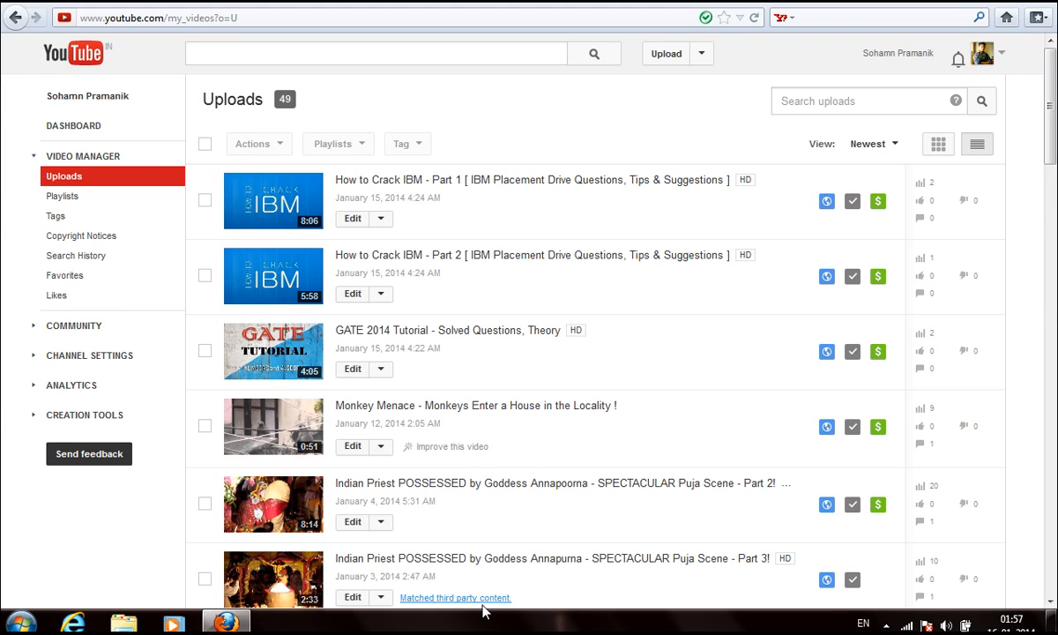
pyautogui.moveTo(626, 522)
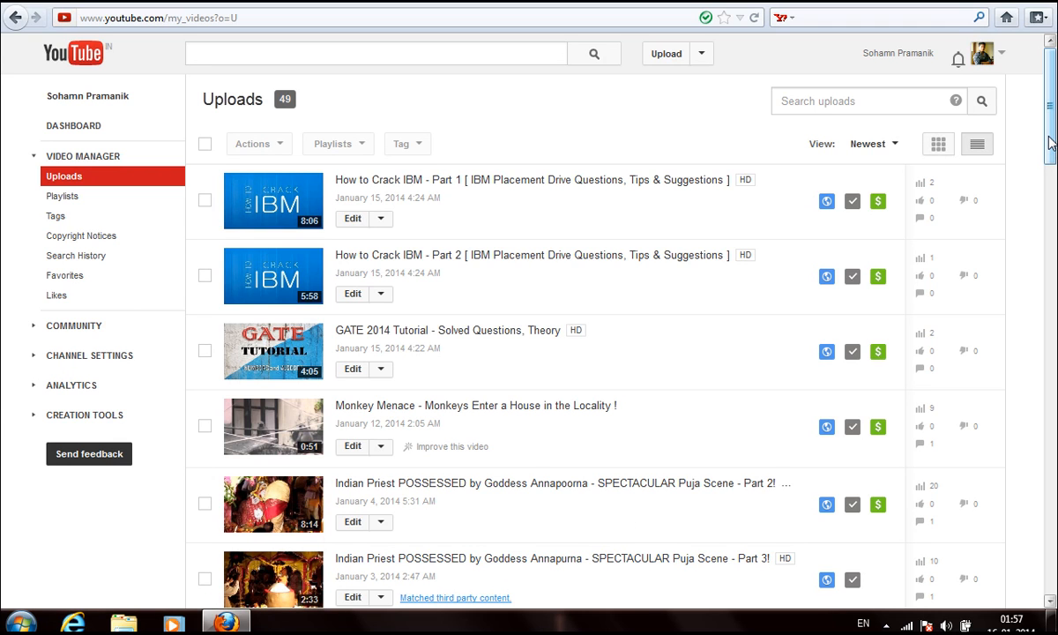
# Show the Copyright Notices page listing three videos flagged for matched third-party content
pyautogui.scroll(-3)
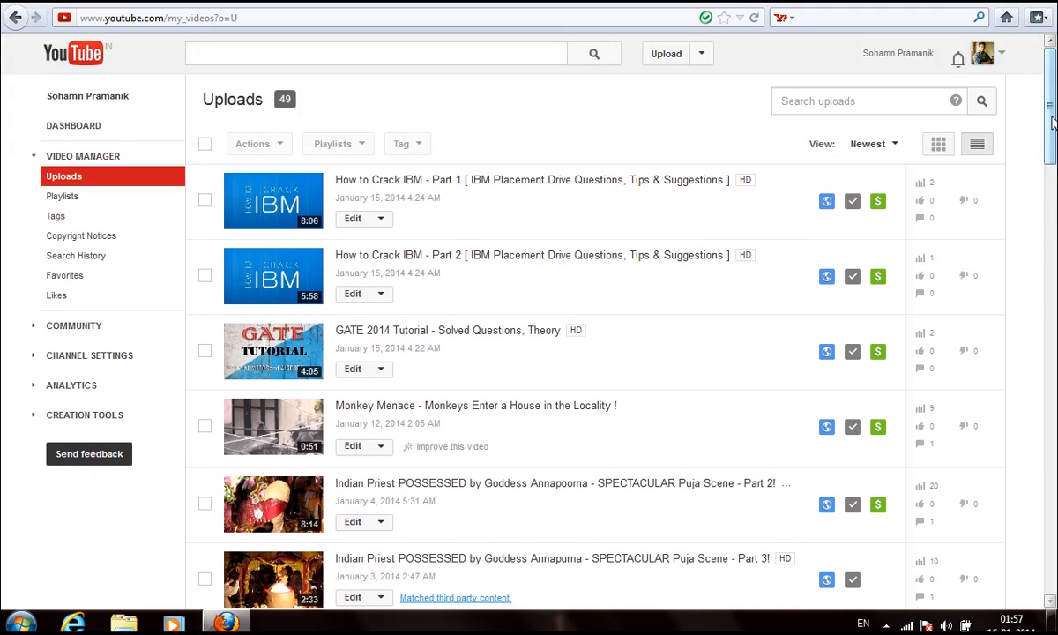
pyautogui.moveTo(749, 362)
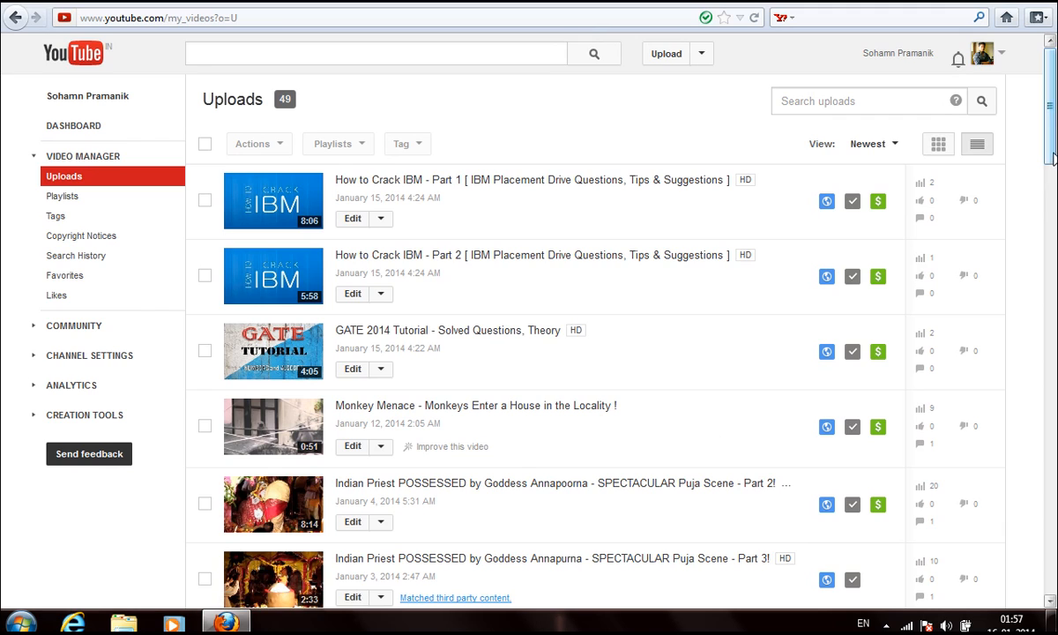
pyautogui.scroll(-3)
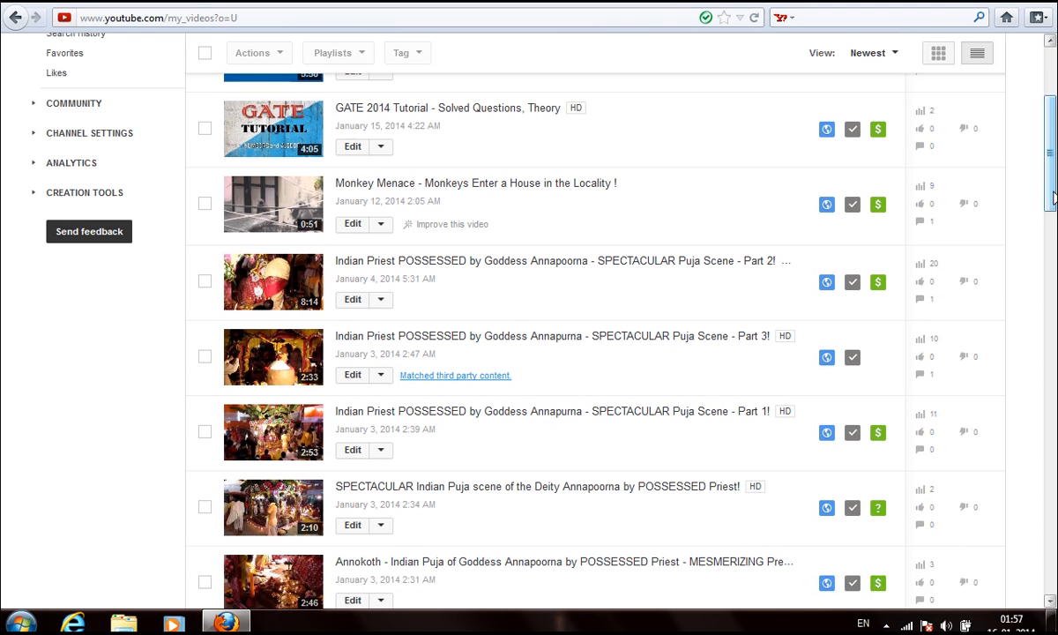
pyautogui.moveTo(490, 368)
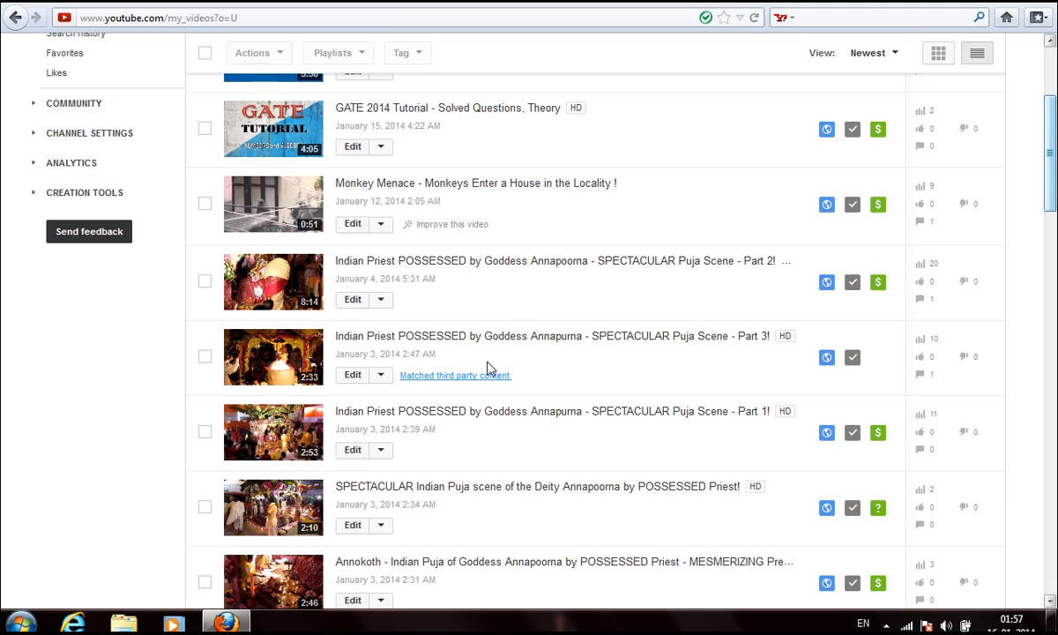
pyautogui.moveTo(885, 351)
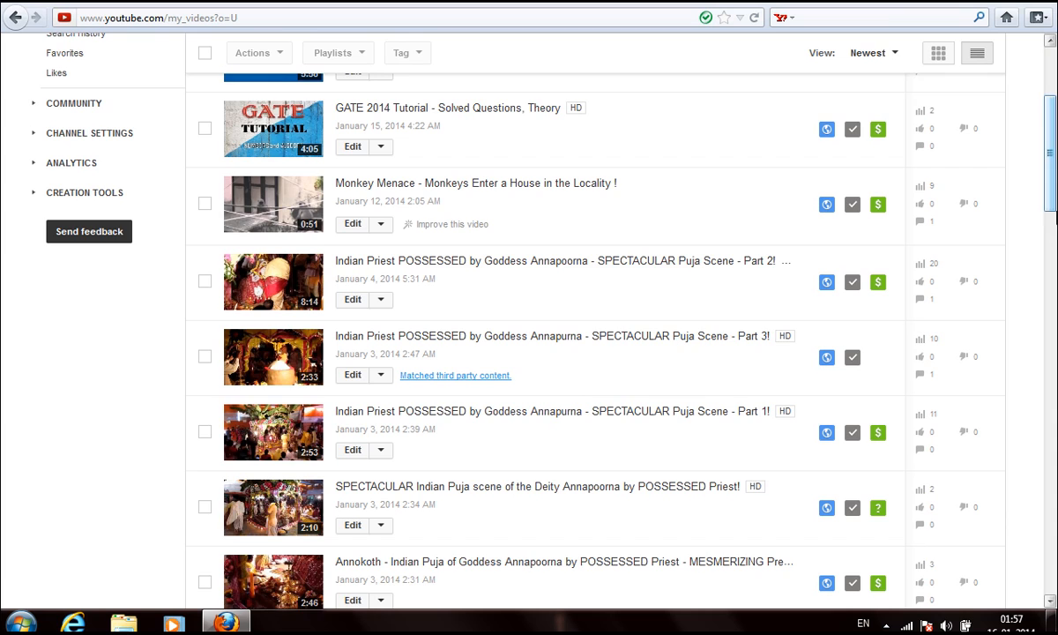
pyautogui.scroll(3)
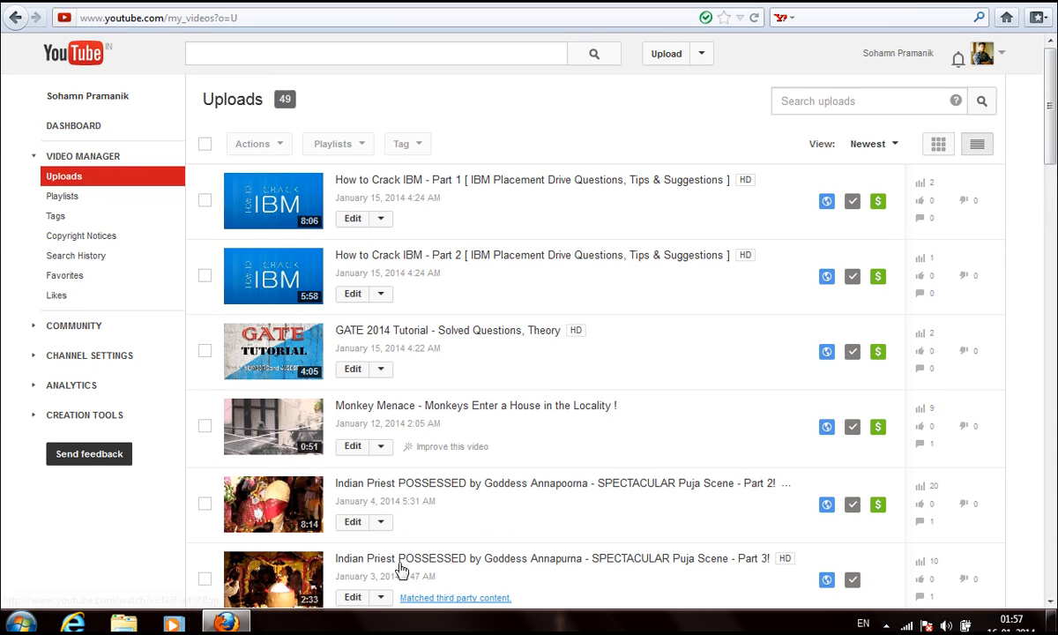
pyautogui.moveTo(418, 591)
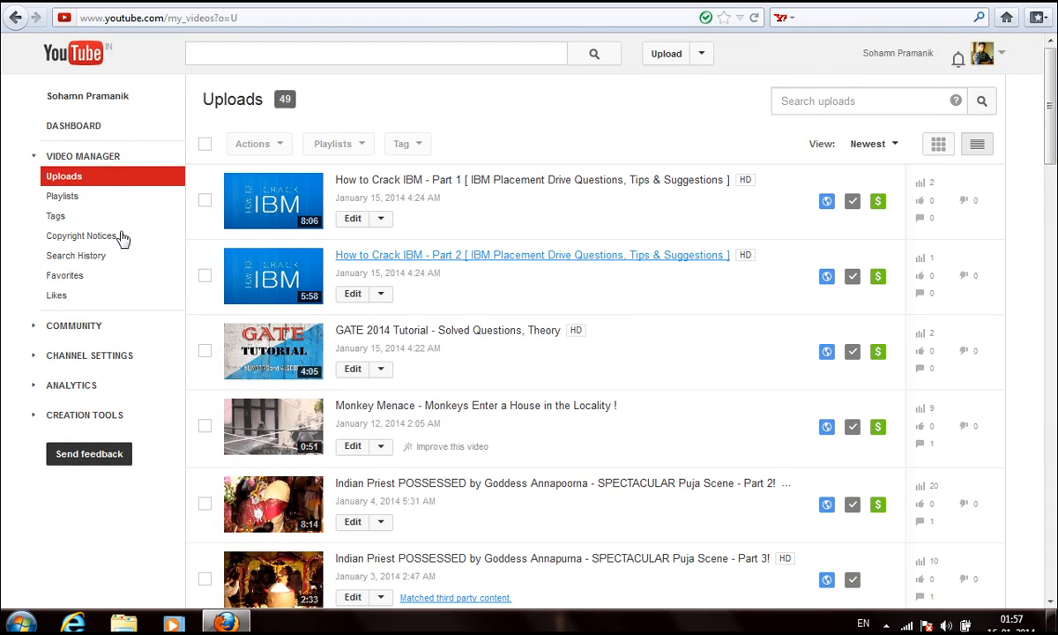
pyautogui.moveTo(93, 238)
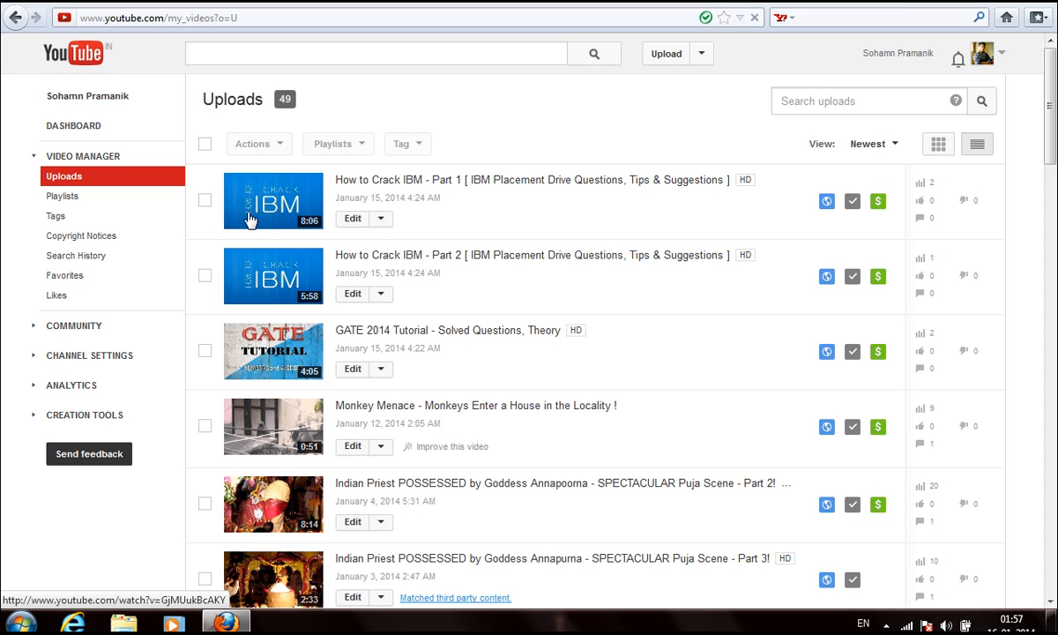
pyautogui.click(80, 236)
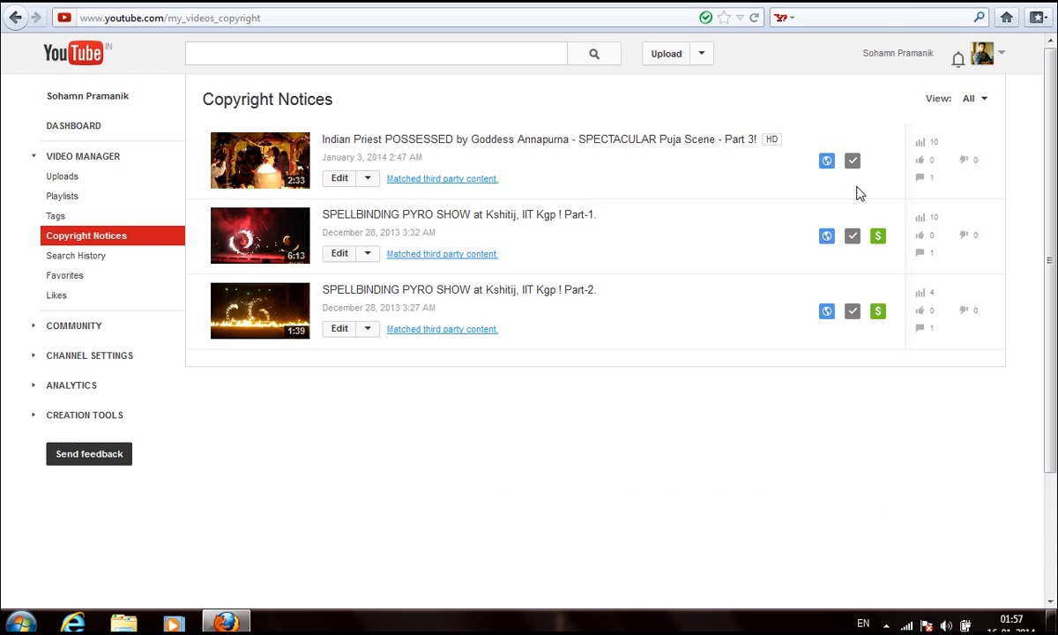
pyautogui.moveTo(408, 157)
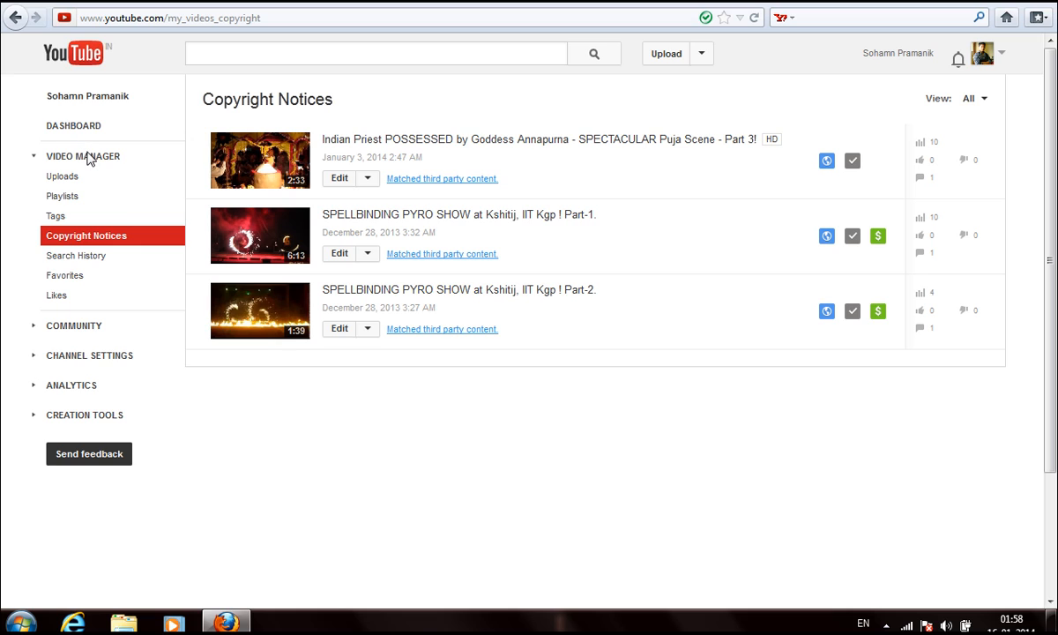
pyautogui.moveTo(100, 161)
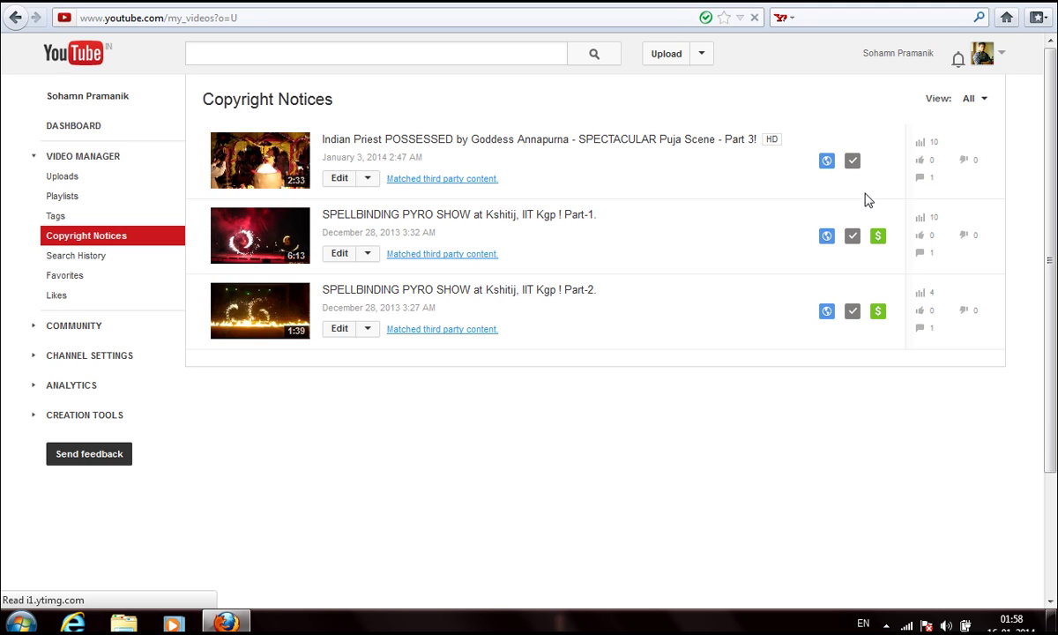
# Return to the Uploads list of 49 videos and bring Puja Scene Part 3 into view
pyautogui.click(62, 176)
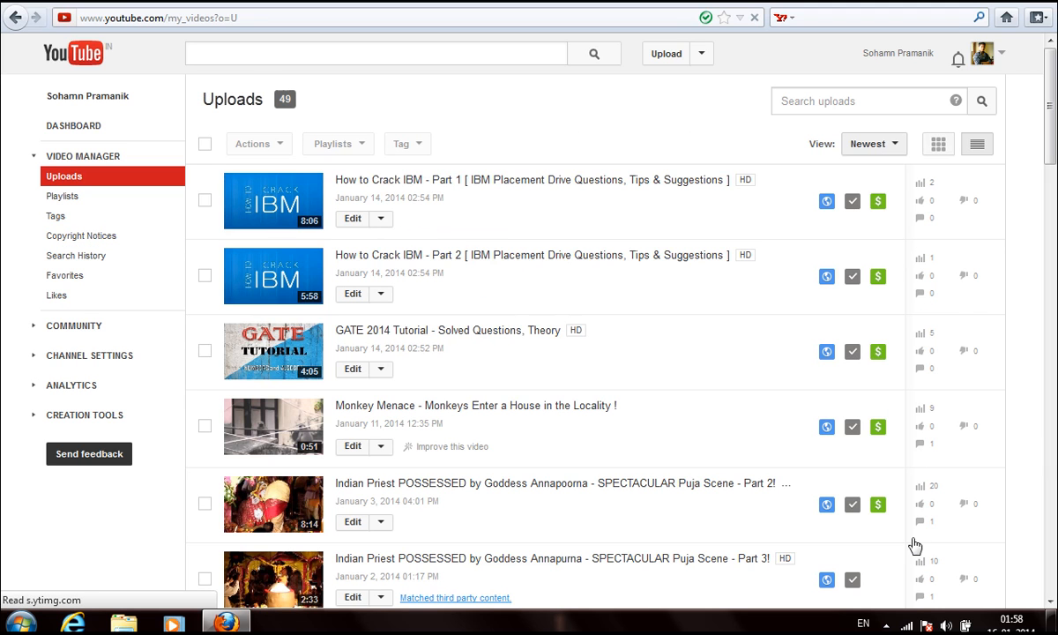
pyautogui.scroll(-3)
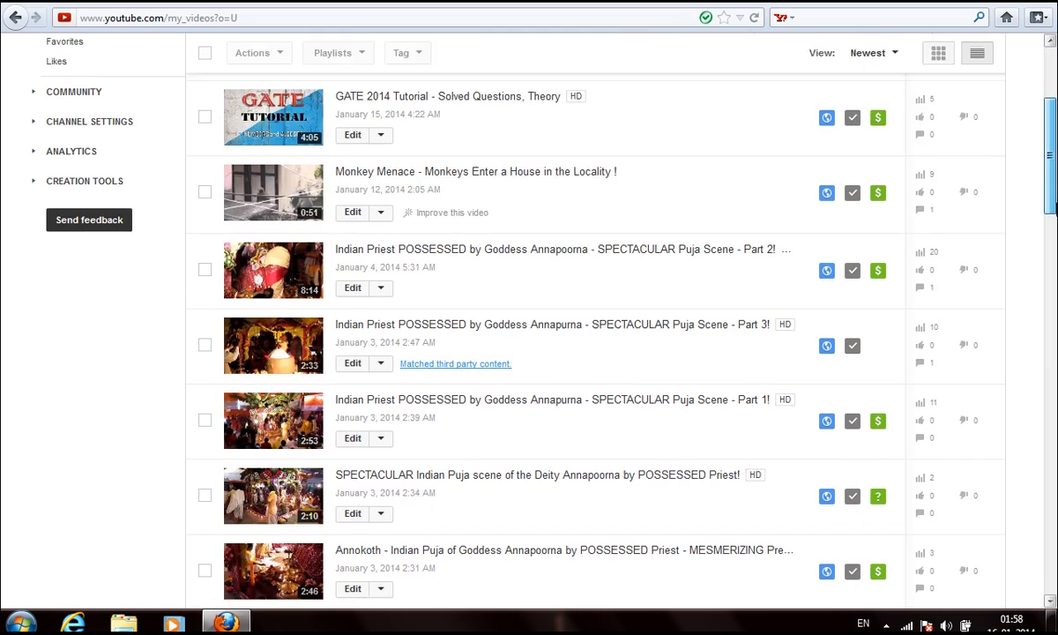
pyautogui.moveTo(884, 354)
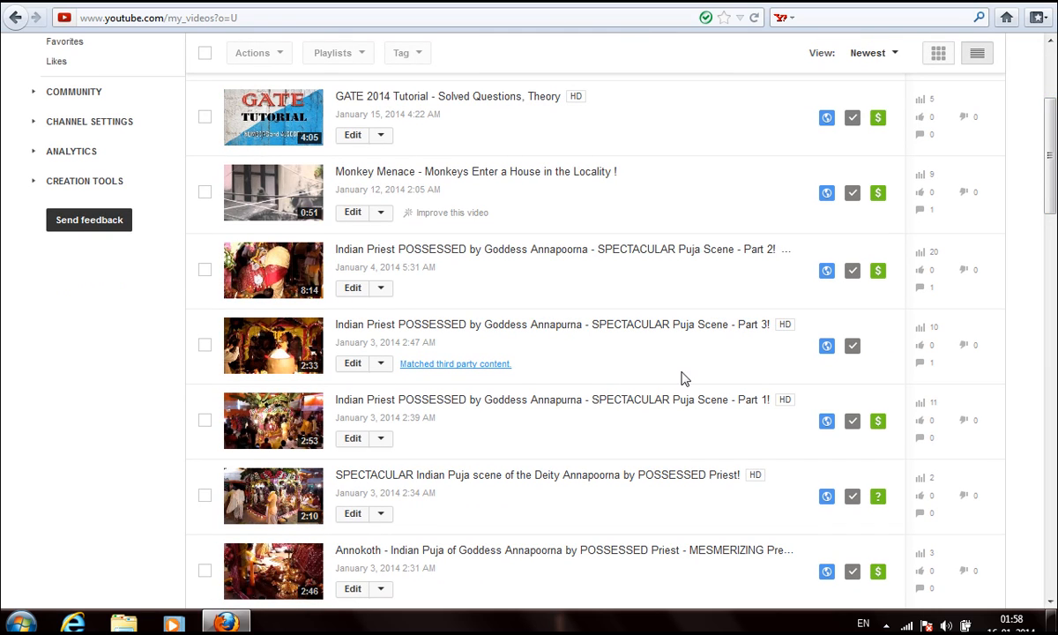
pyautogui.moveTo(625, 355)
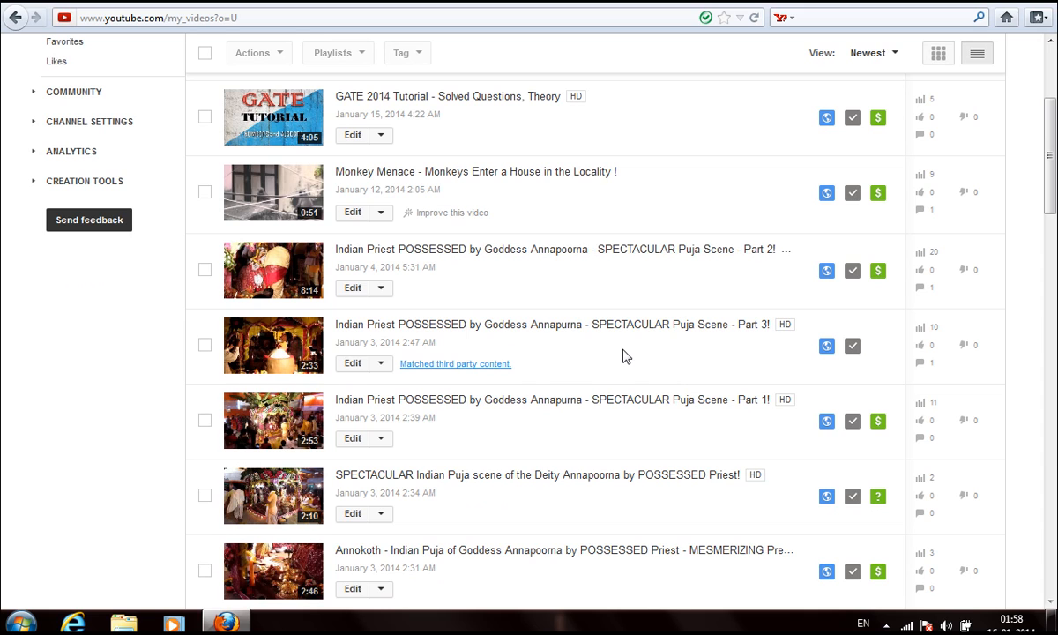
pyautogui.moveTo(476, 329)
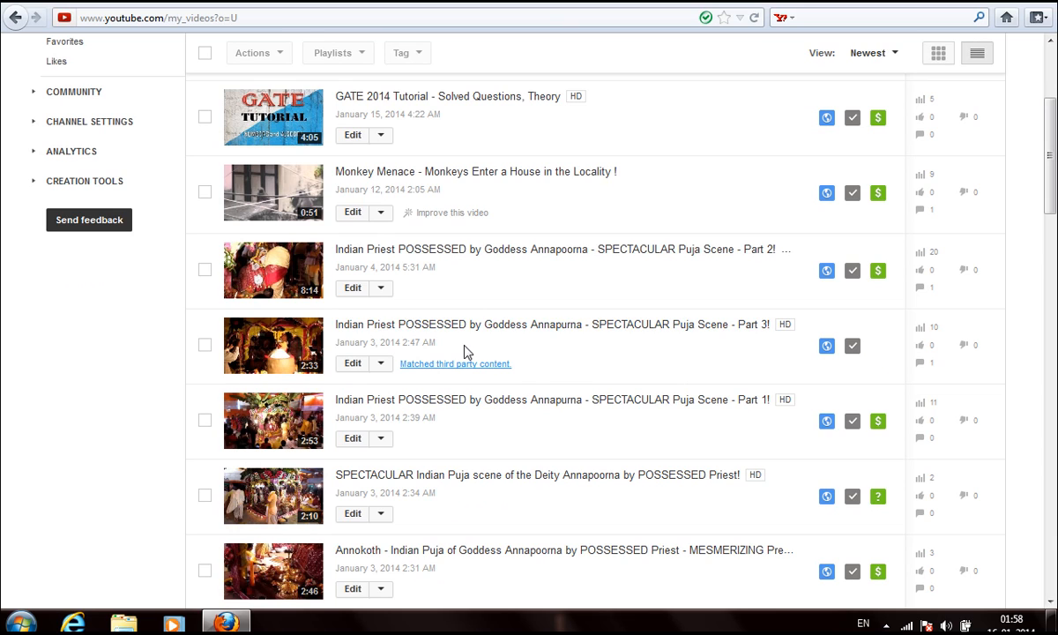
pyautogui.moveTo(402, 360)
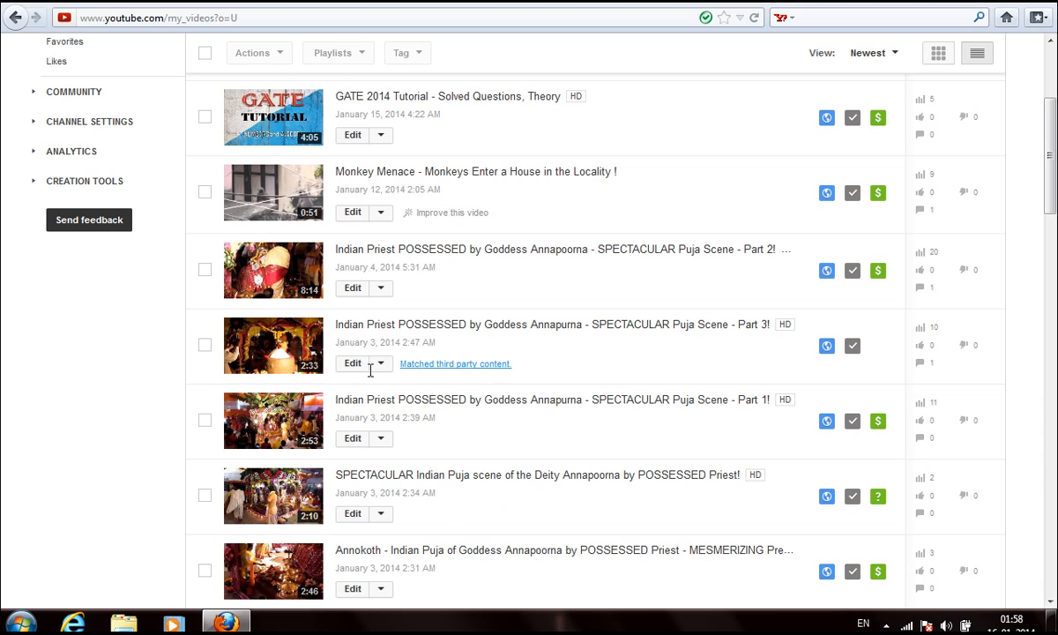
pyautogui.moveTo(464, 371)
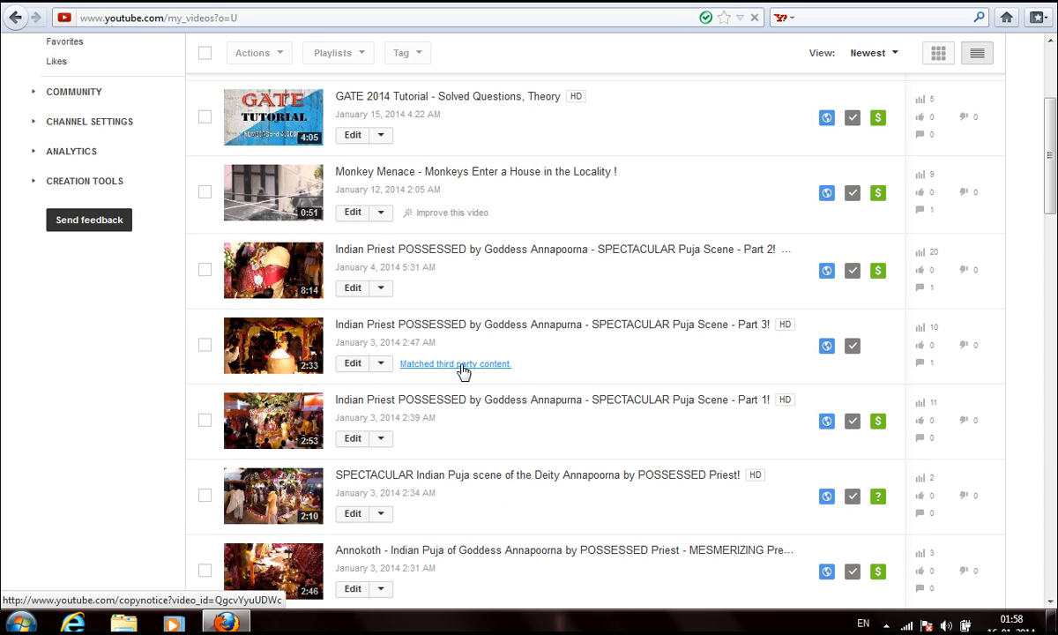
# View the Puja Scene Part 3 copyright notice detailing the matched Tseries Bismillah Khan recording
pyautogui.click(455, 364)
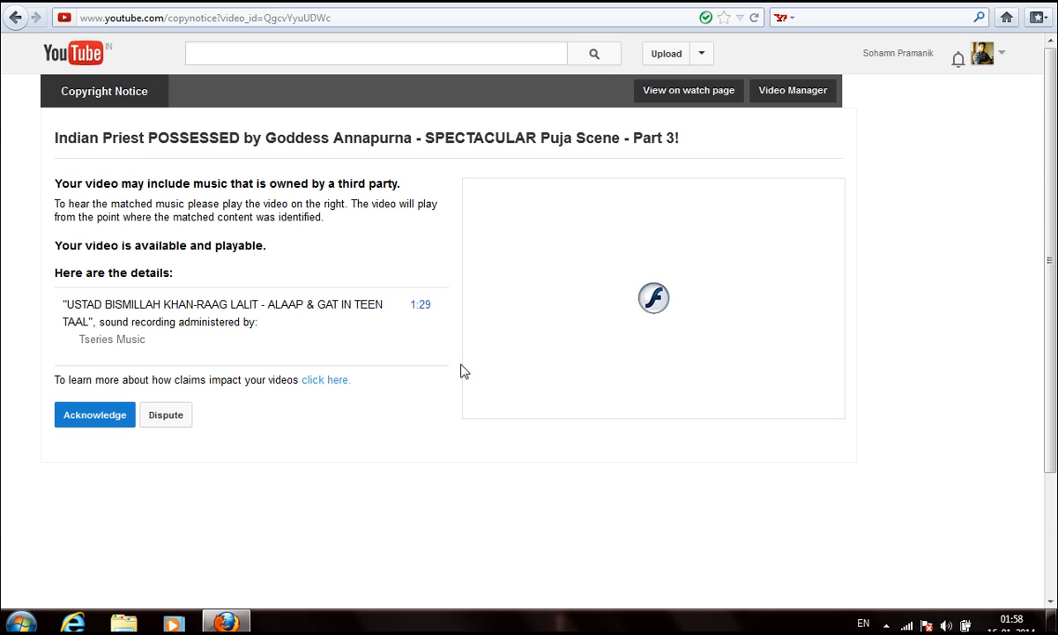
pyautogui.moveTo(426, 352)
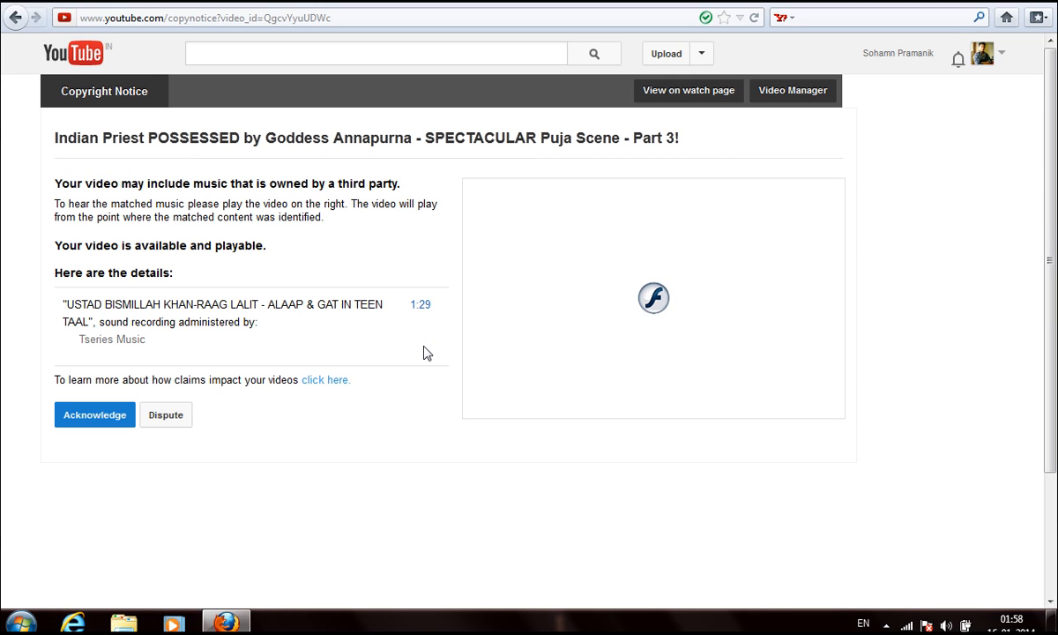
pyautogui.moveTo(239, 330)
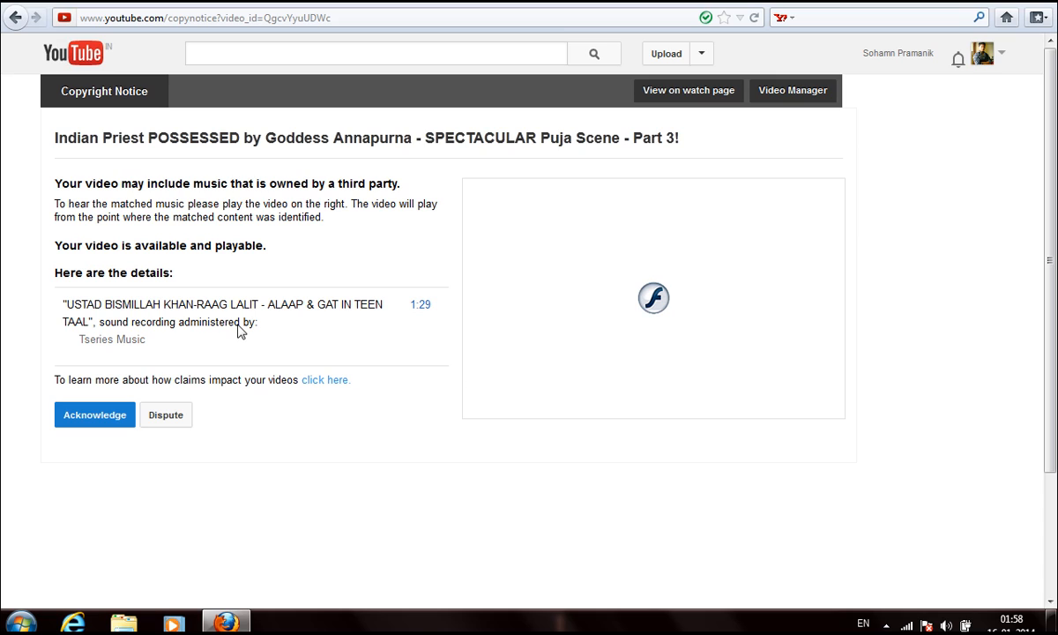
pyautogui.moveTo(211, 302)
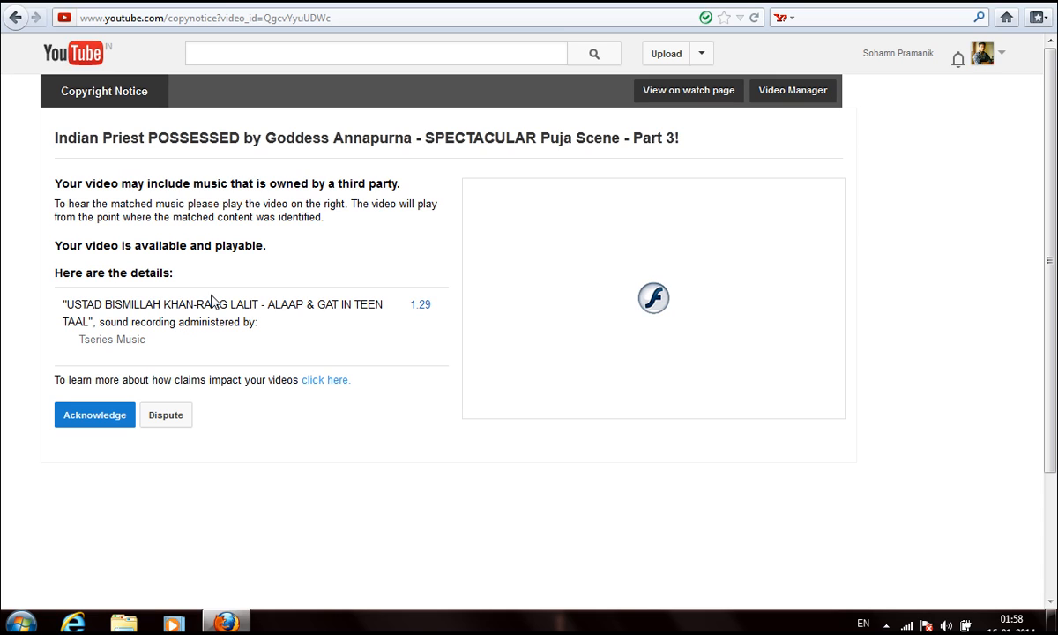
pyautogui.moveTo(322, 397)
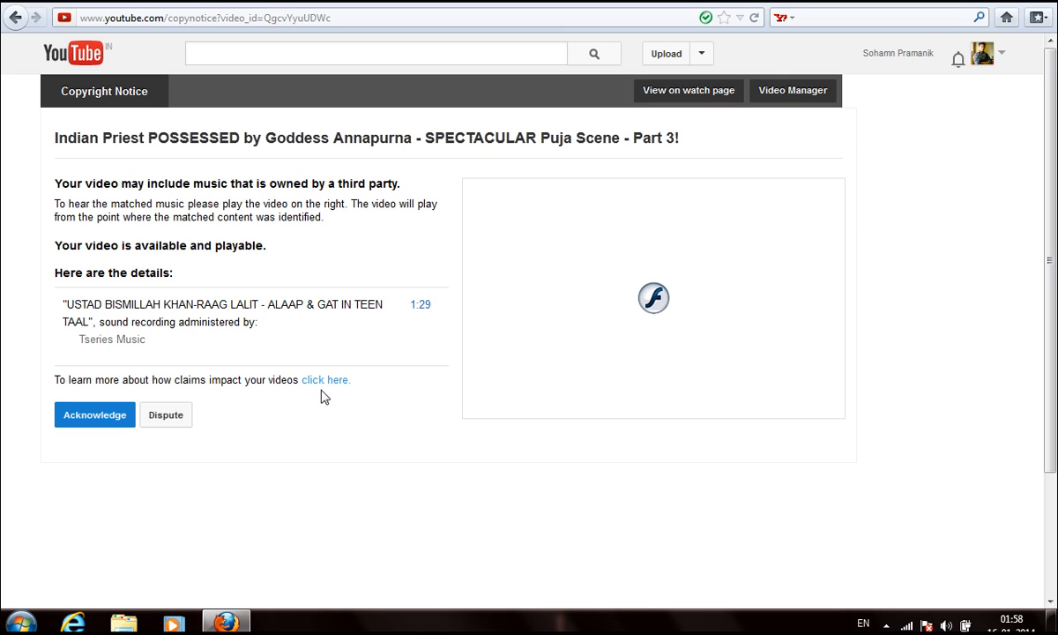
pyautogui.moveTo(315, 398)
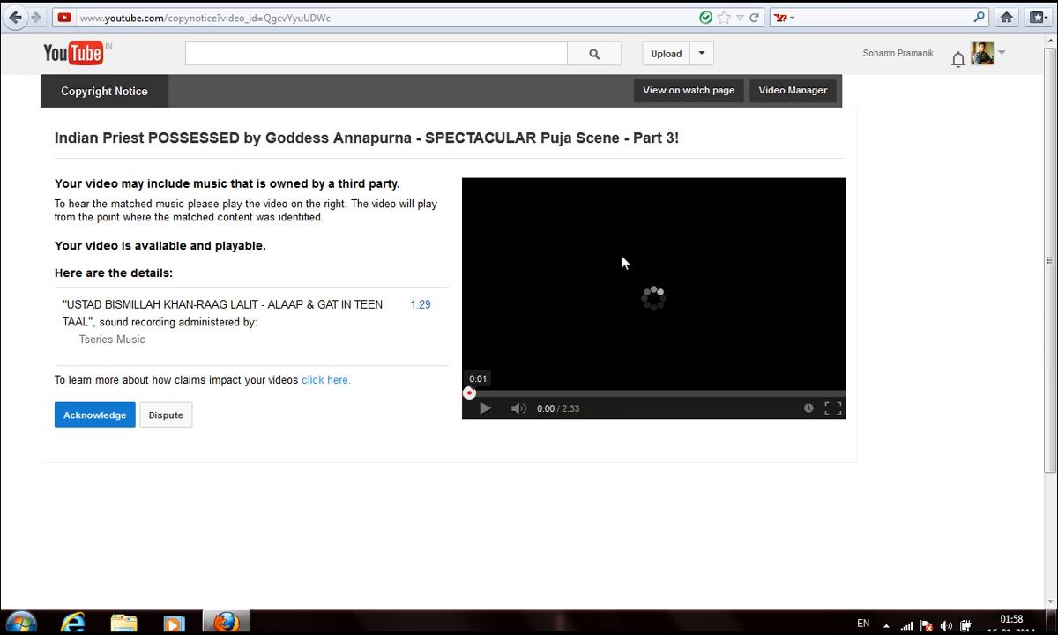
pyautogui.moveTo(648, 311)
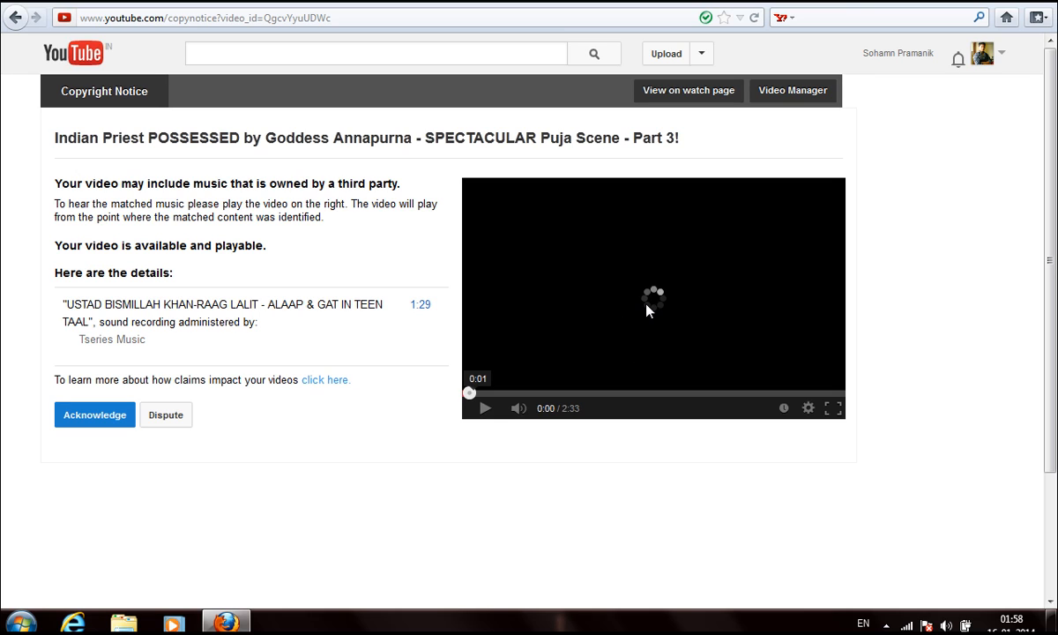
pyautogui.moveTo(168, 429)
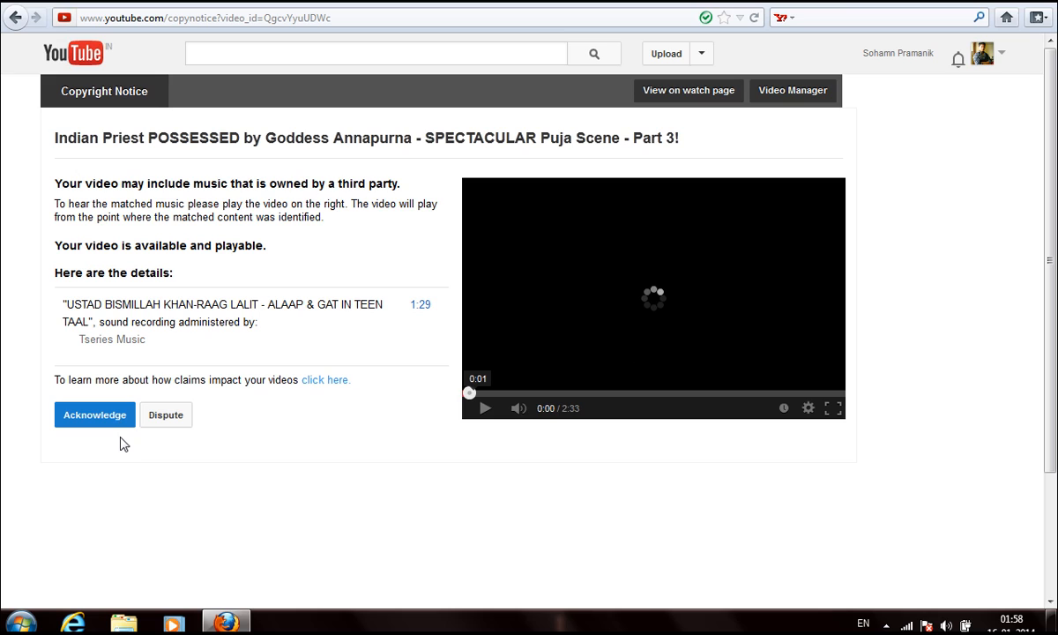
pyautogui.moveTo(110, 423)
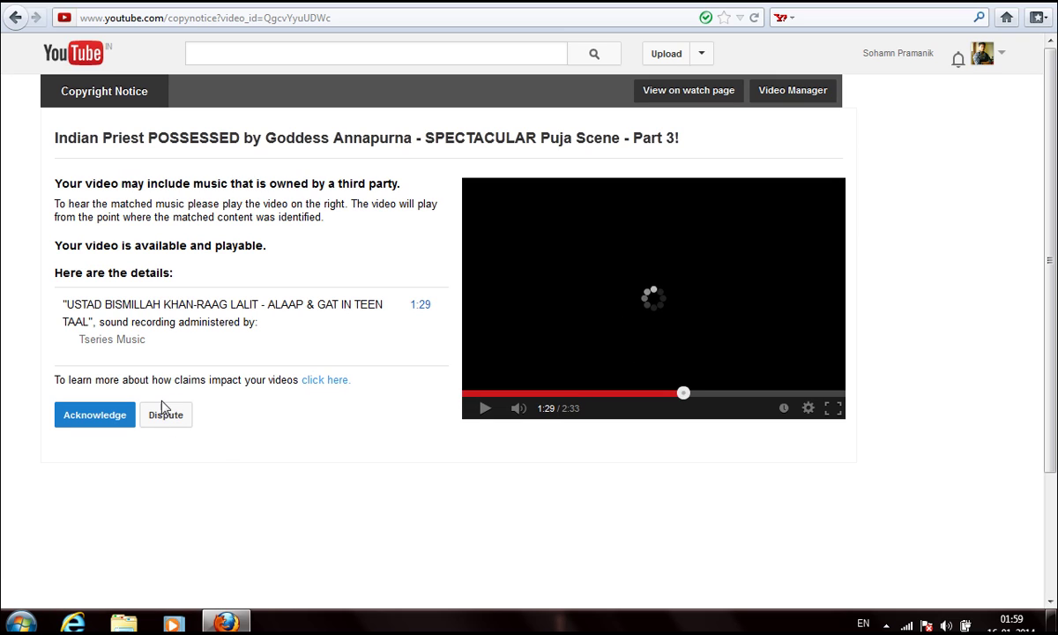
pyautogui.moveTo(654, 310)
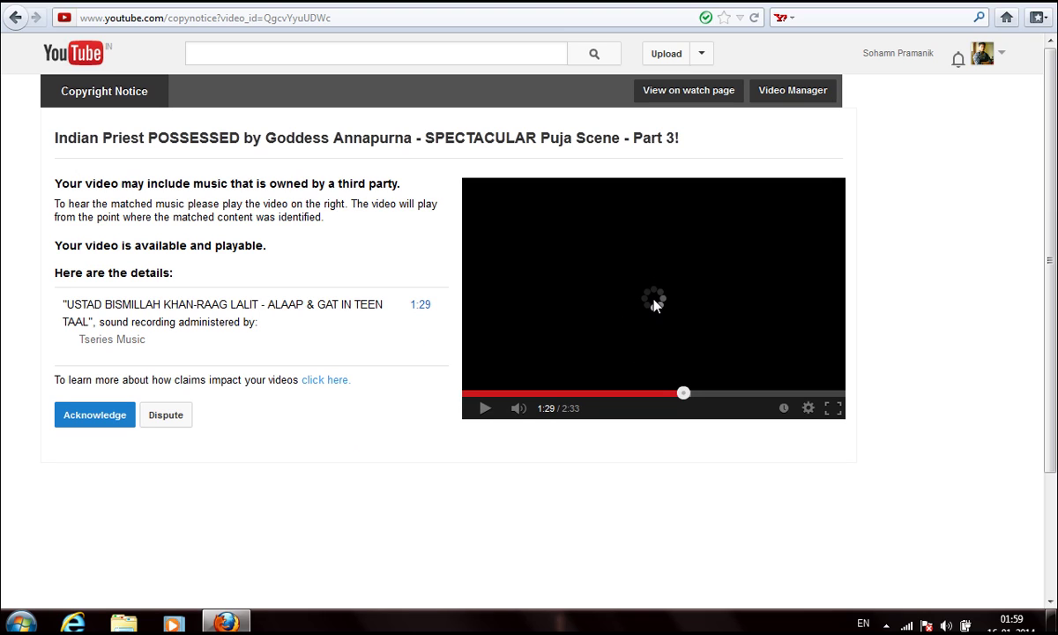
pyautogui.moveTo(626, 305)
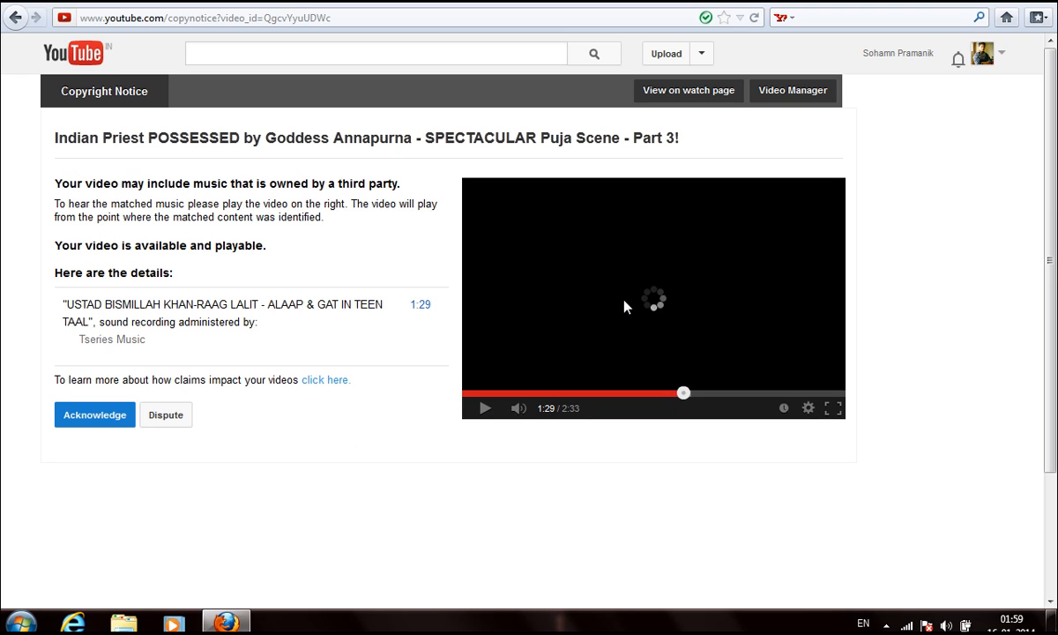
pyautogui.moveTo(592, 319)
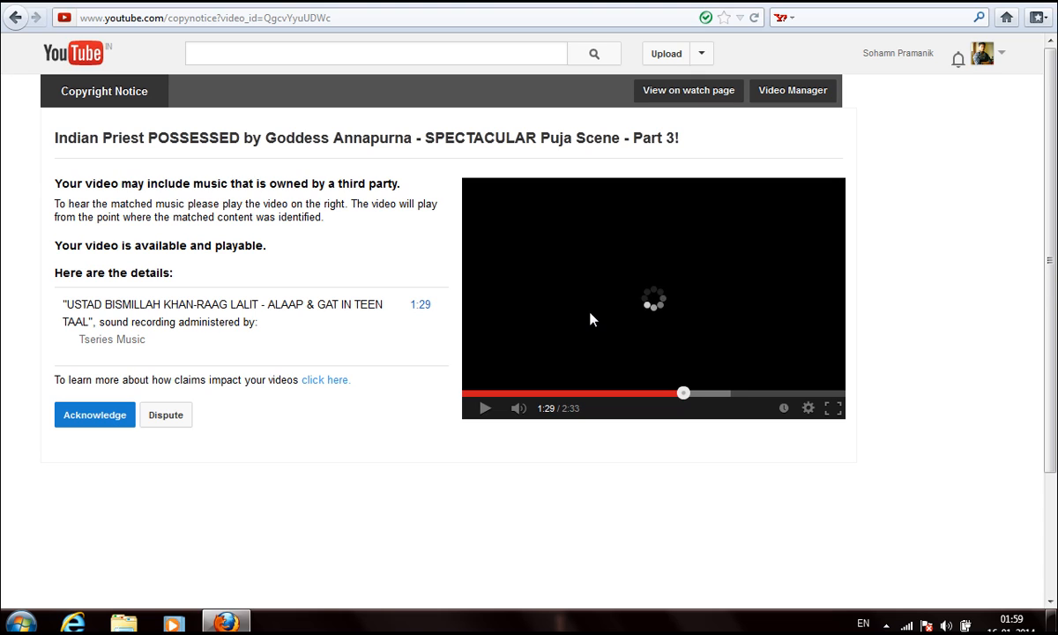
pyautogui.moveTo(165, 420)
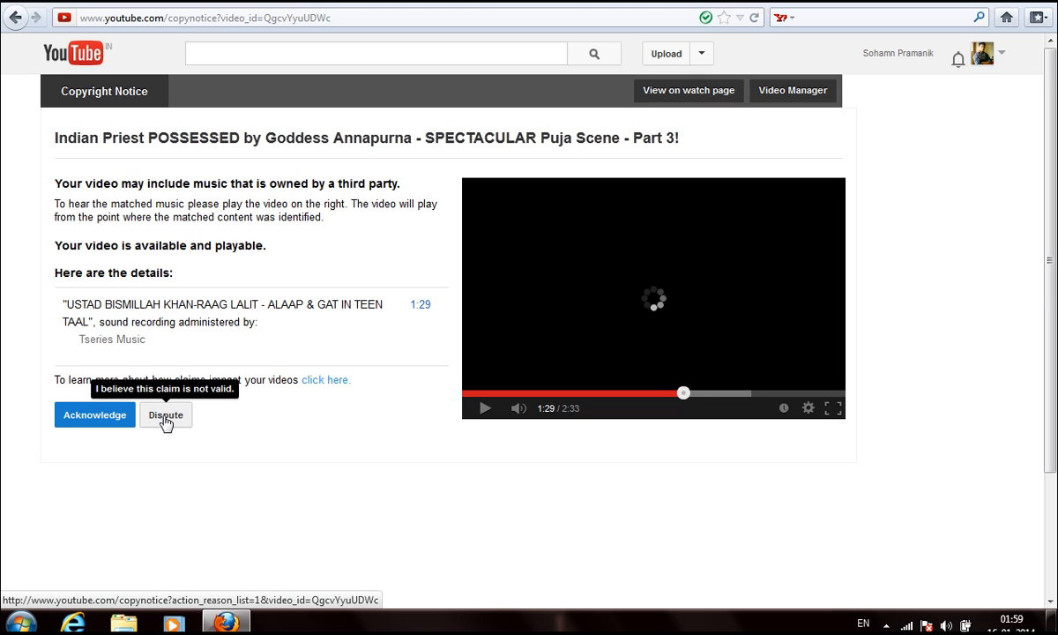
pyautogui.moveTo(185, 468)
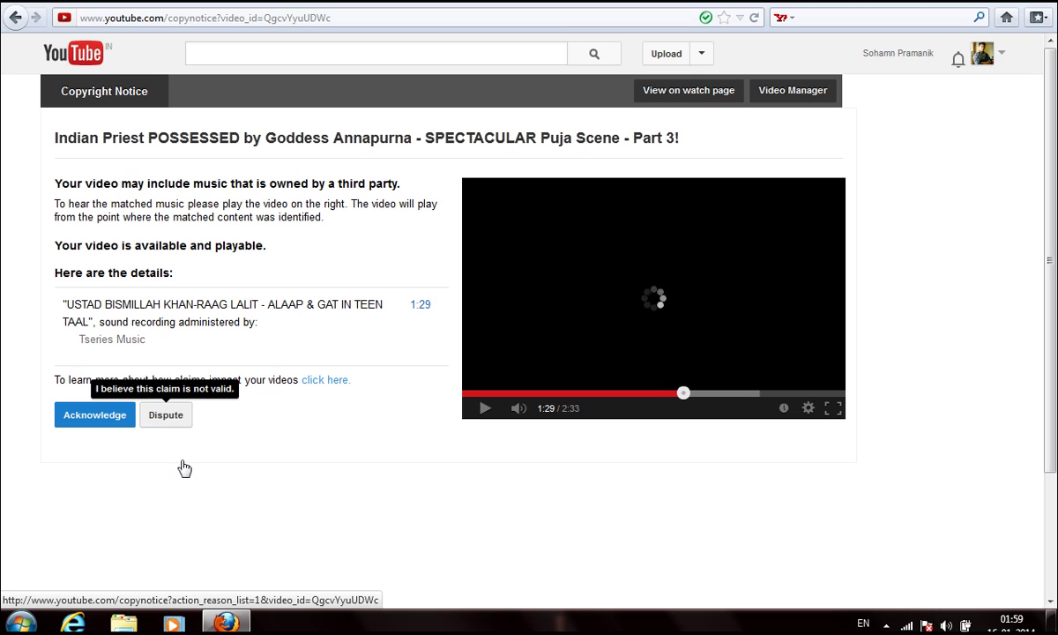
pyautogui.moveTo(280, 455)
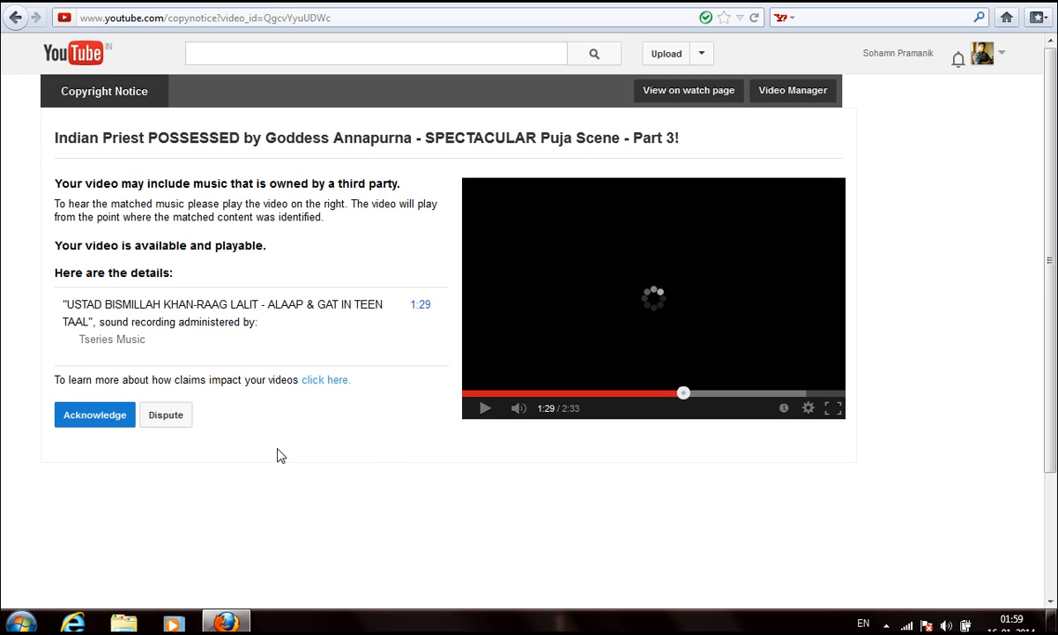
pyautogui.moveTo(179, 381)
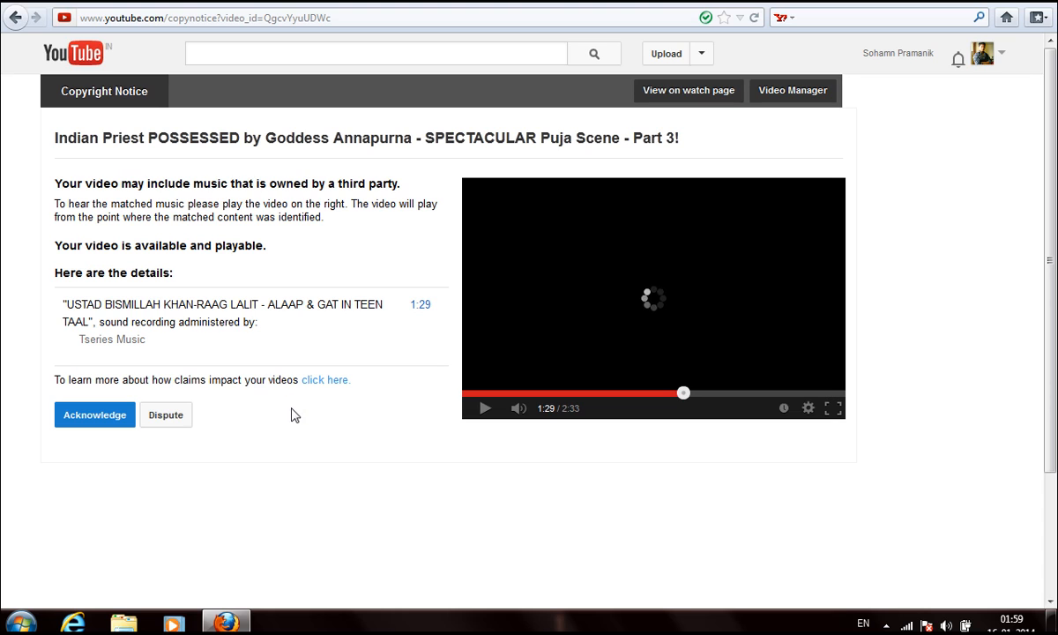
pyautogui.moveTo(193, 398)
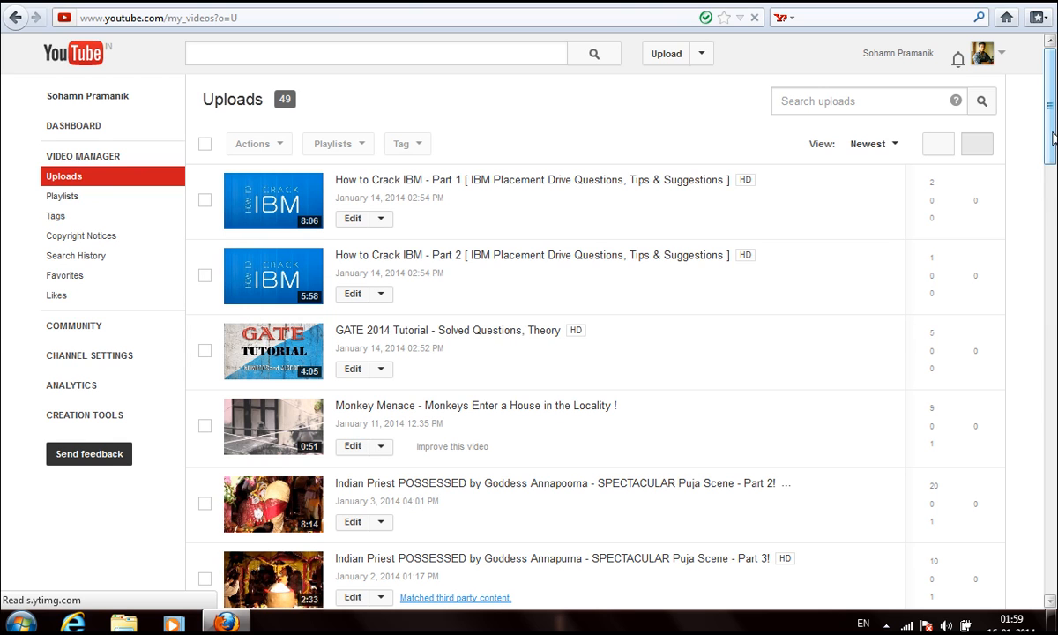
pyautogui.moveTo(665, 287)
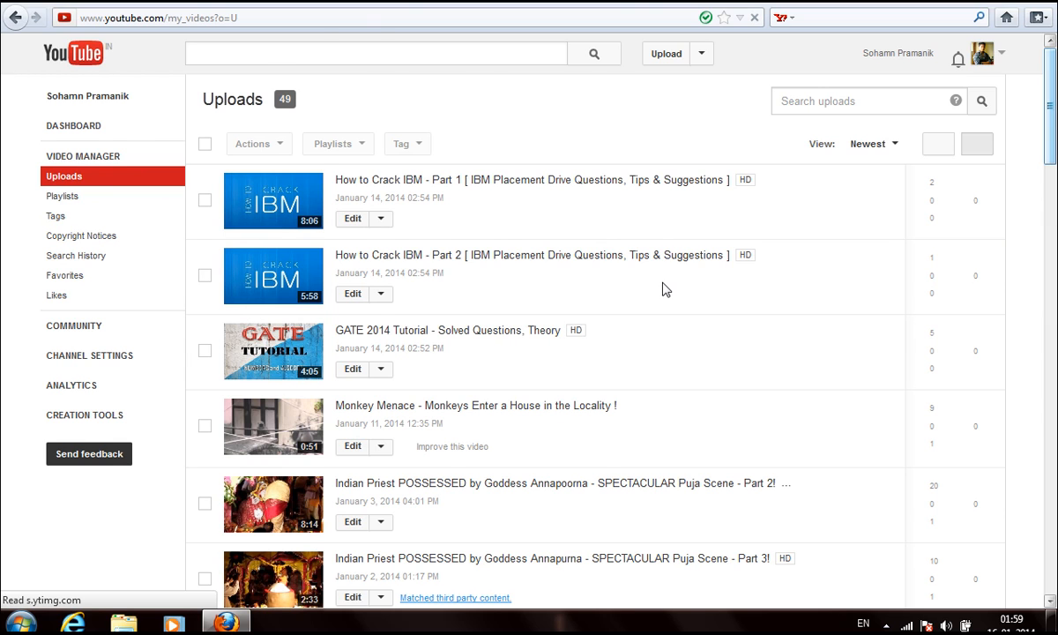
# Scroll the Uploads list down to Puja Scene Part 3, still flagged for matched content
pyautogui.scroll(-3)
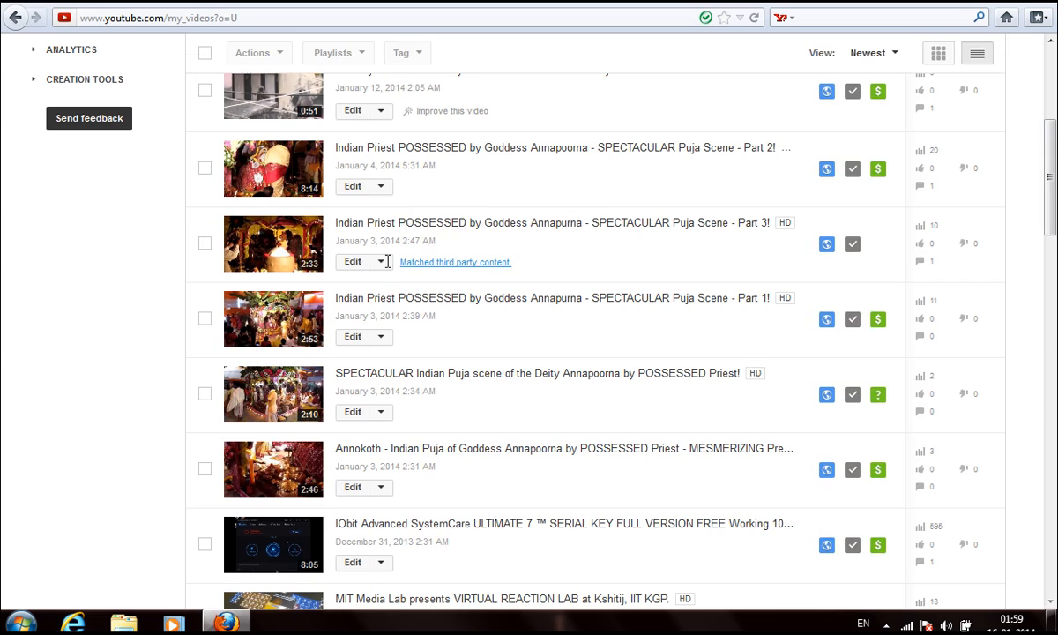
pyautogui.moveTo(379, 264)
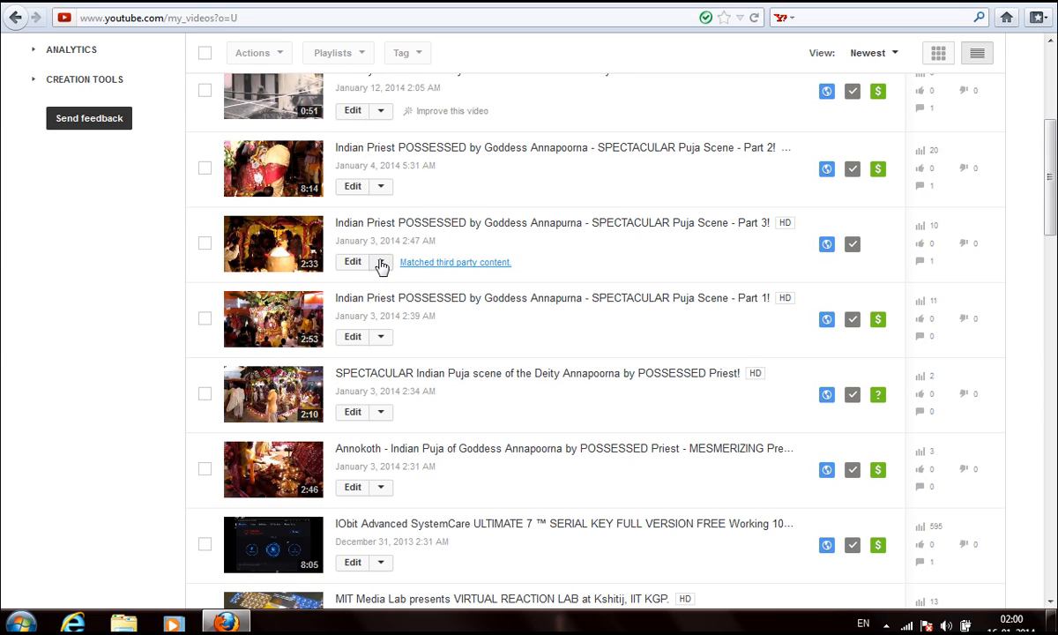
pyautogui.moveTo(489, 243)
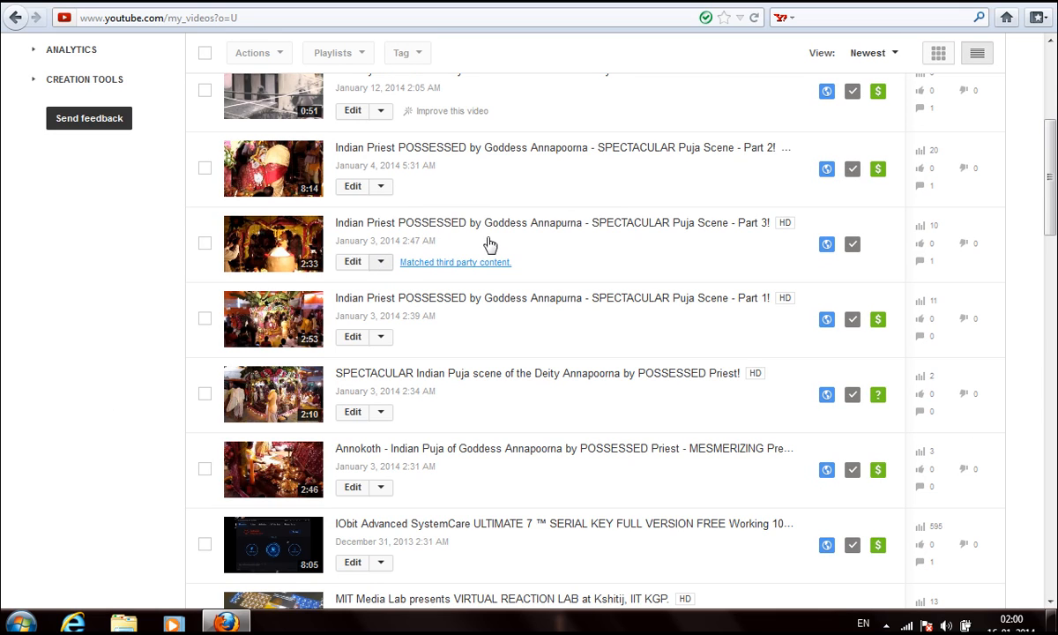
pyautogui.moveTo(634, 310)
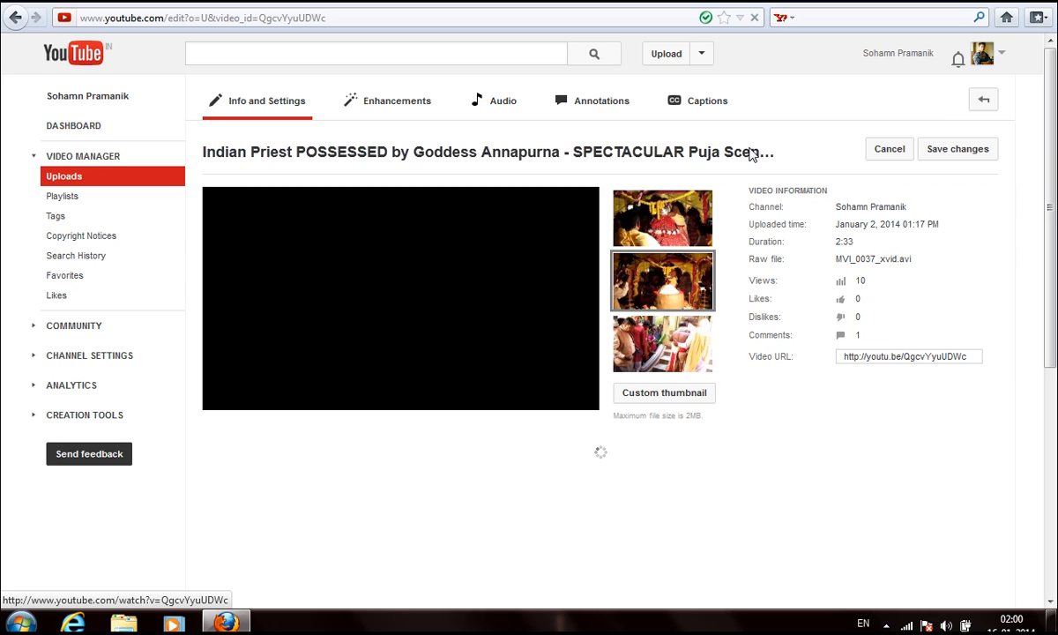
pyautogui.moveTo(527, 466)
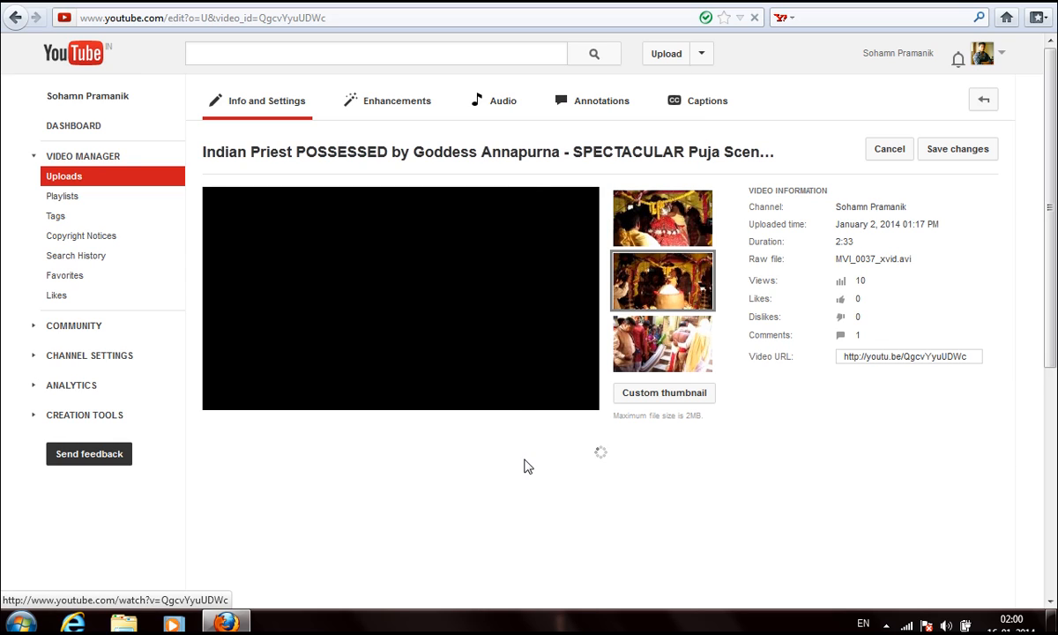
pyautogui.moveTo(443, 166)
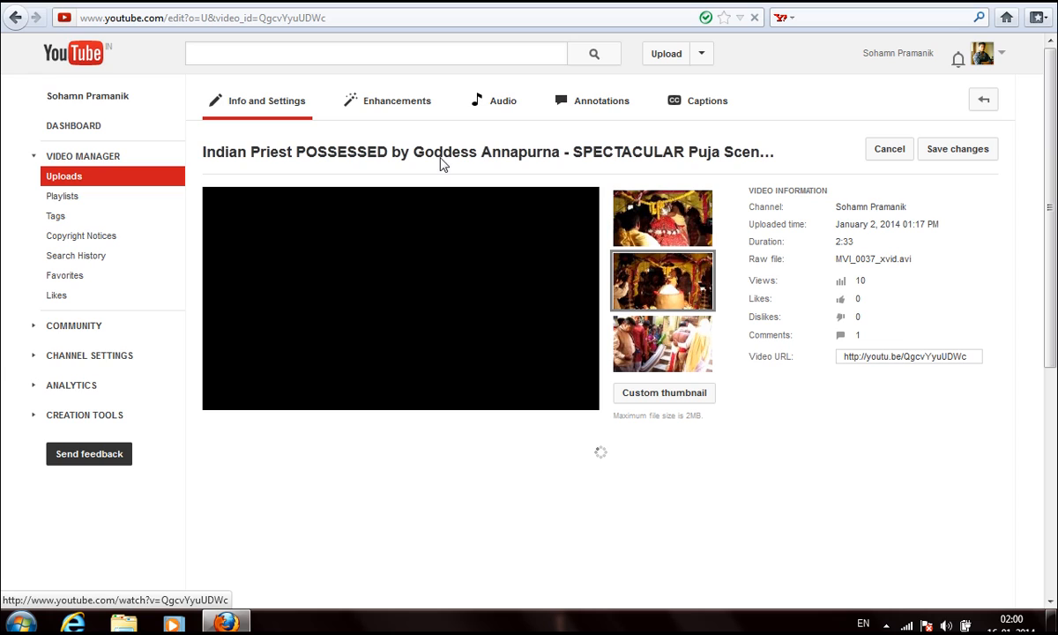
pyautogui.moveTo(502, 107)
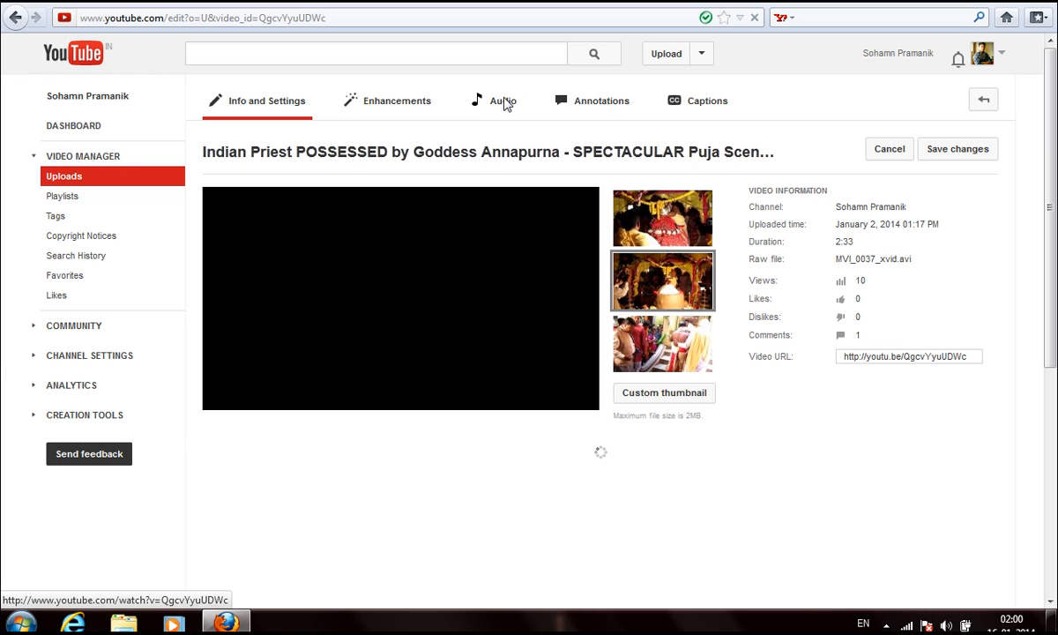
# Show the Part 3 video's Audio page with the Remove a Song section listing one Bismillah Khan track
pyautogui.click(494, 100)
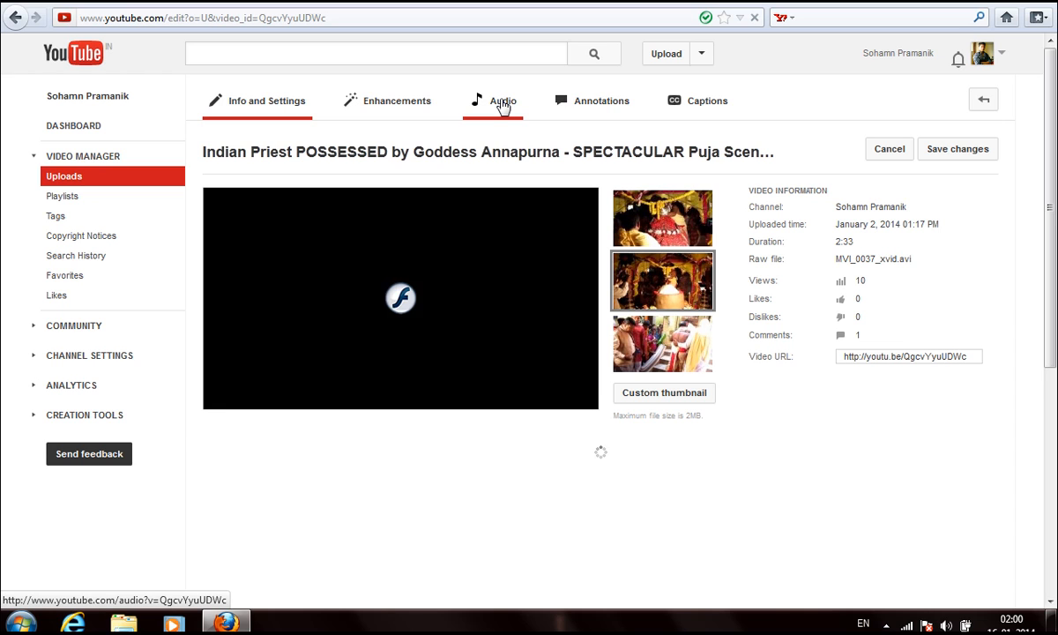
pyautogui.click(496, 101)
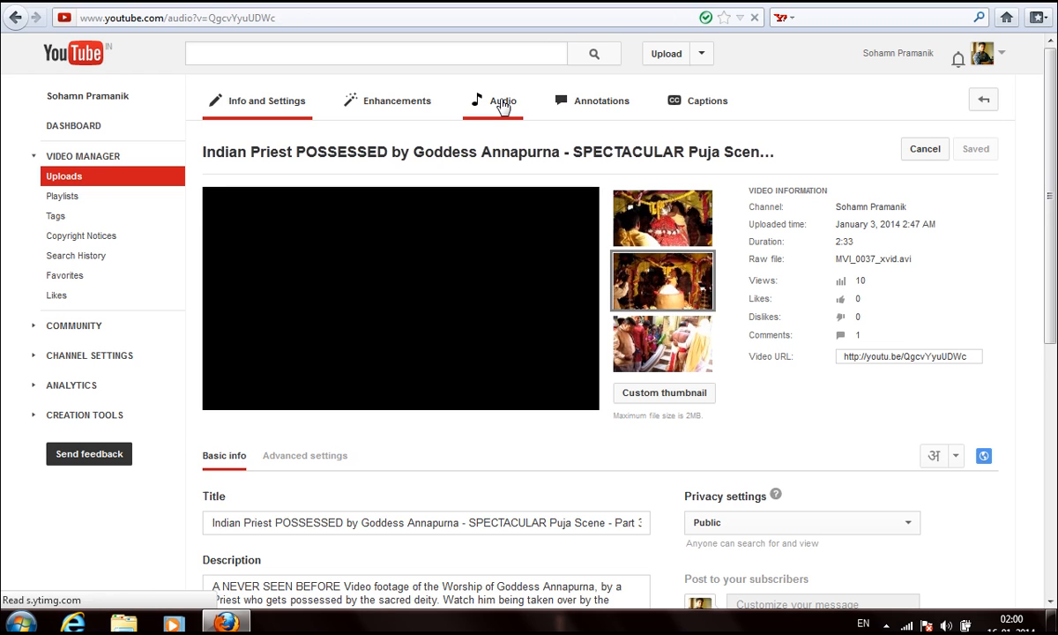
pyautogui.click(499, 100)
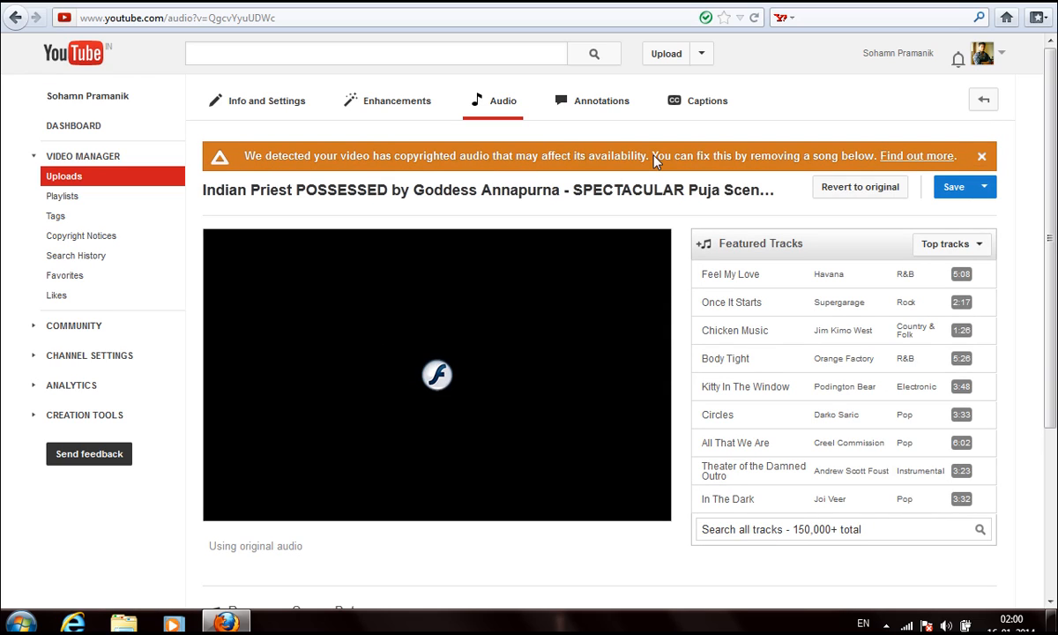
pyautogui.moveTo(678, 171)
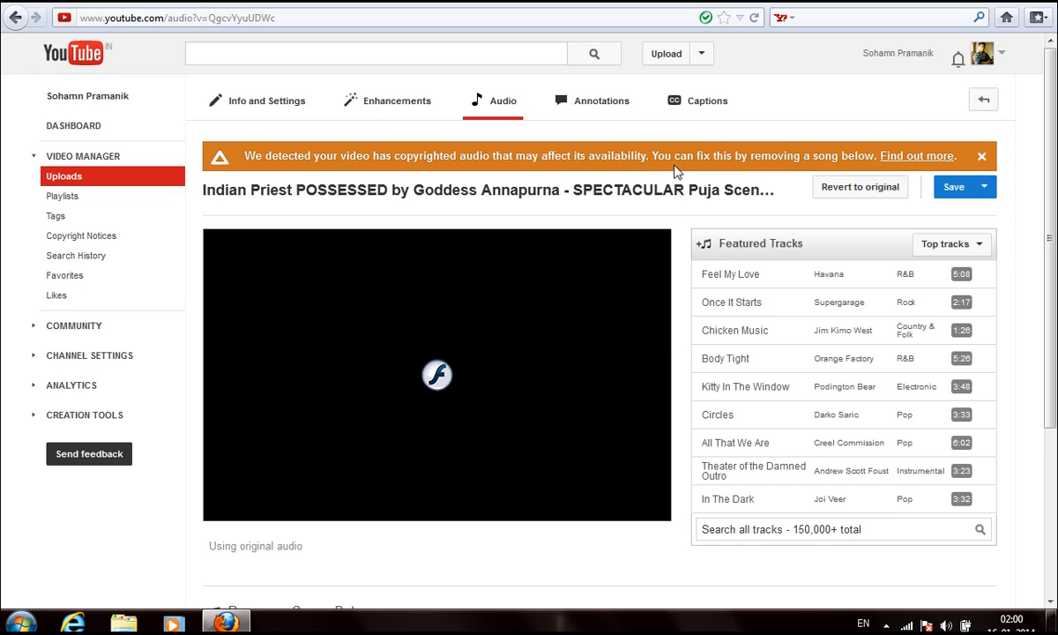
pyautogui.moveTo(1003, 159)
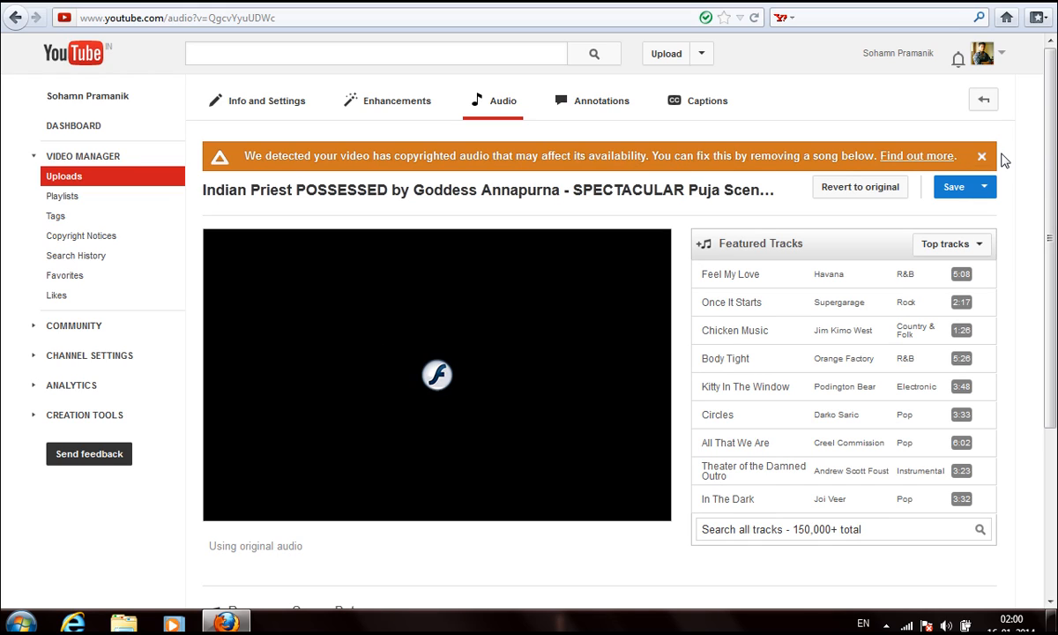
pyautogui.moveTo(1039, 237)
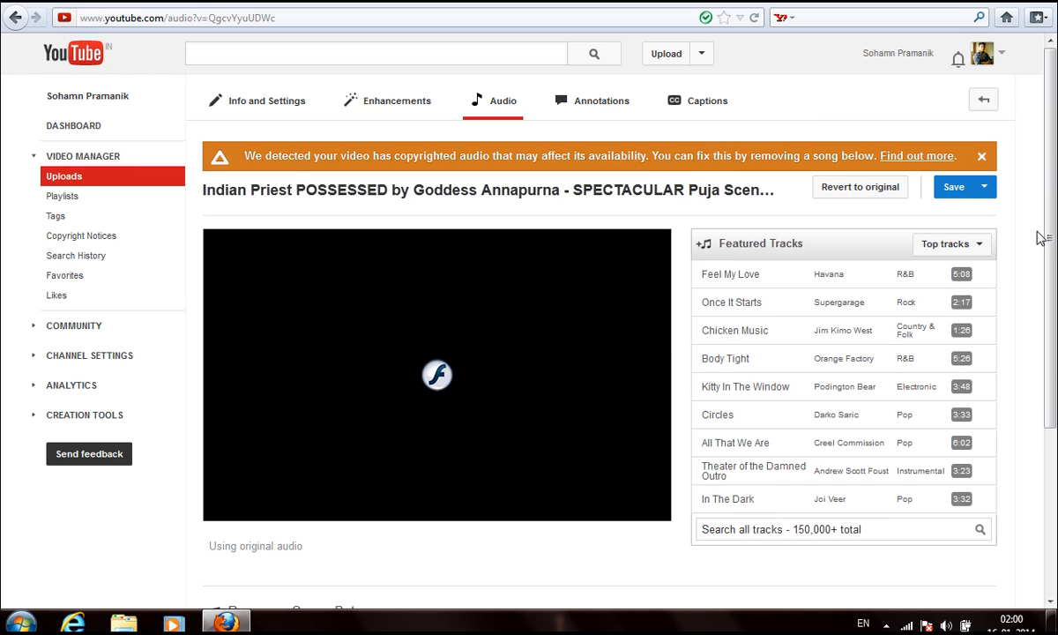
pyautogui.scroll(-3)
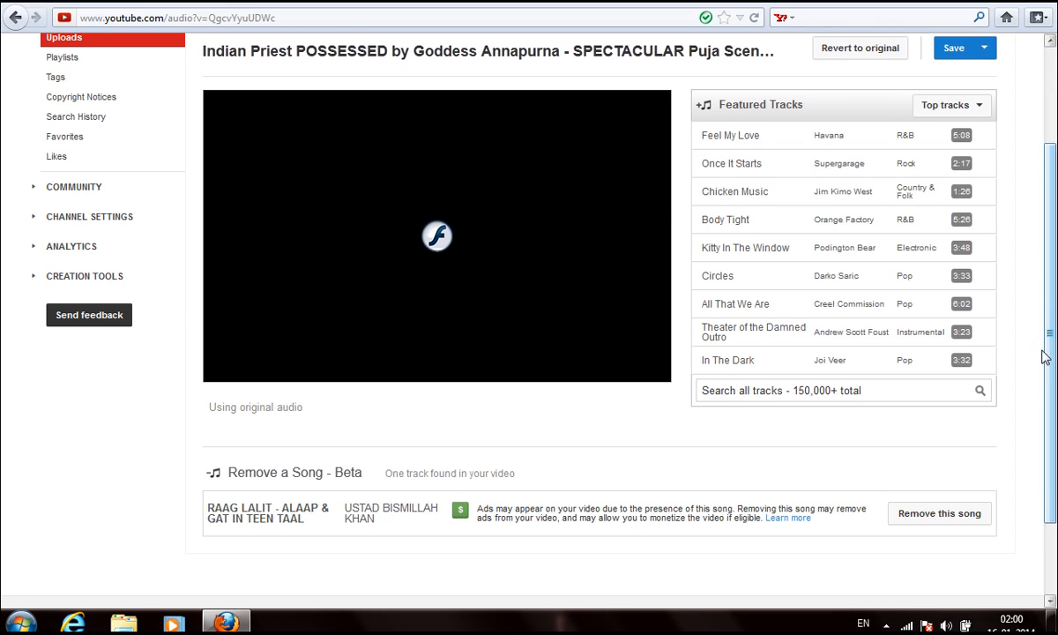
pyautogui.moveTo(459, 471)
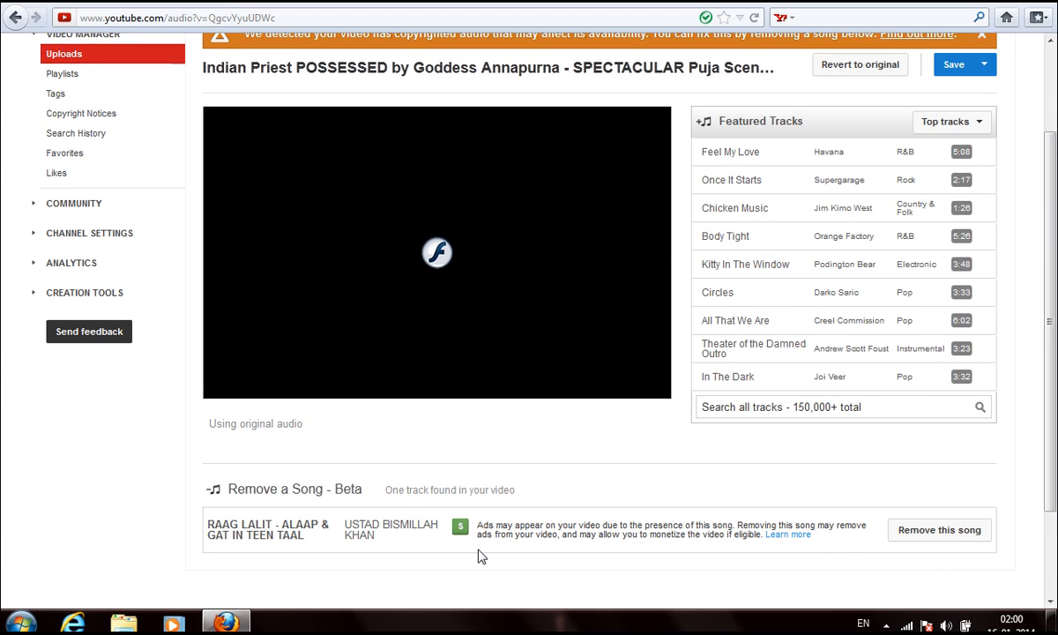
pyautogui.moveTo(460, 557)
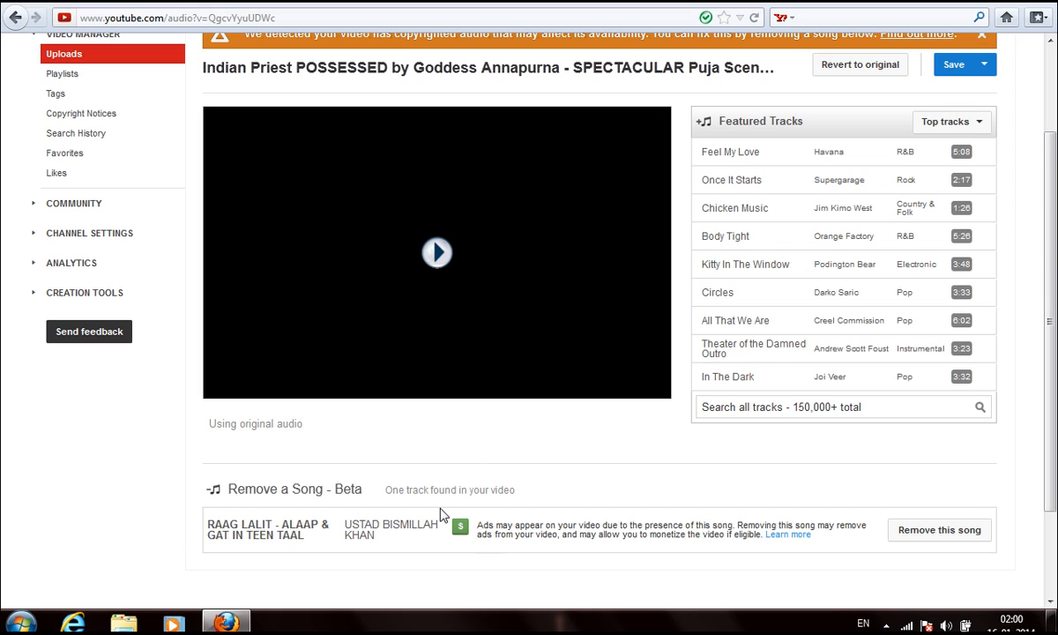
pyautogui.moveTo(423, 289)
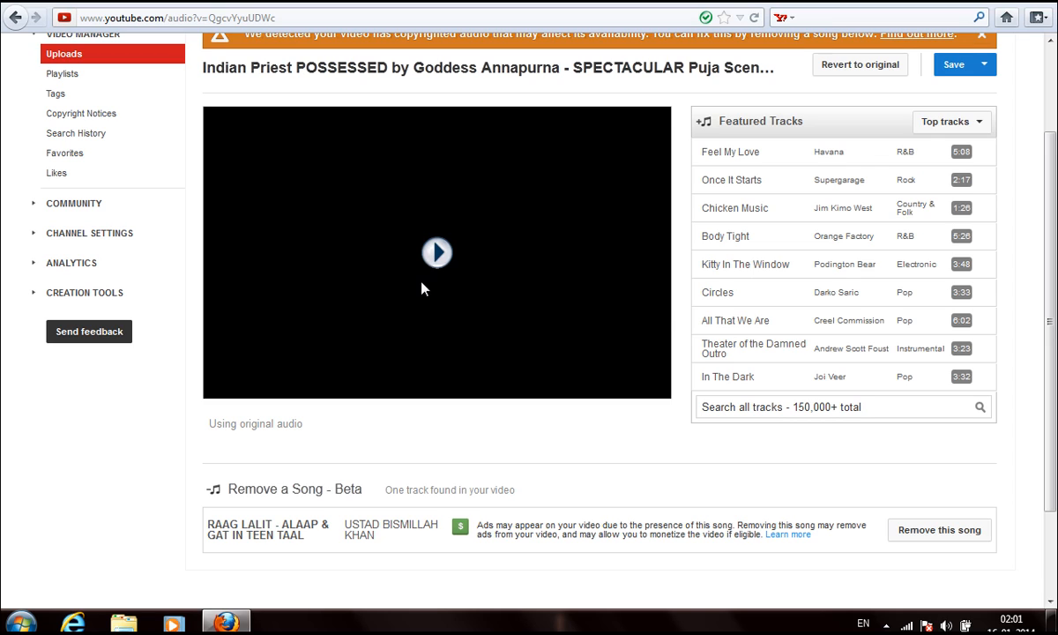
pyautogui.moveTo(465, 316)
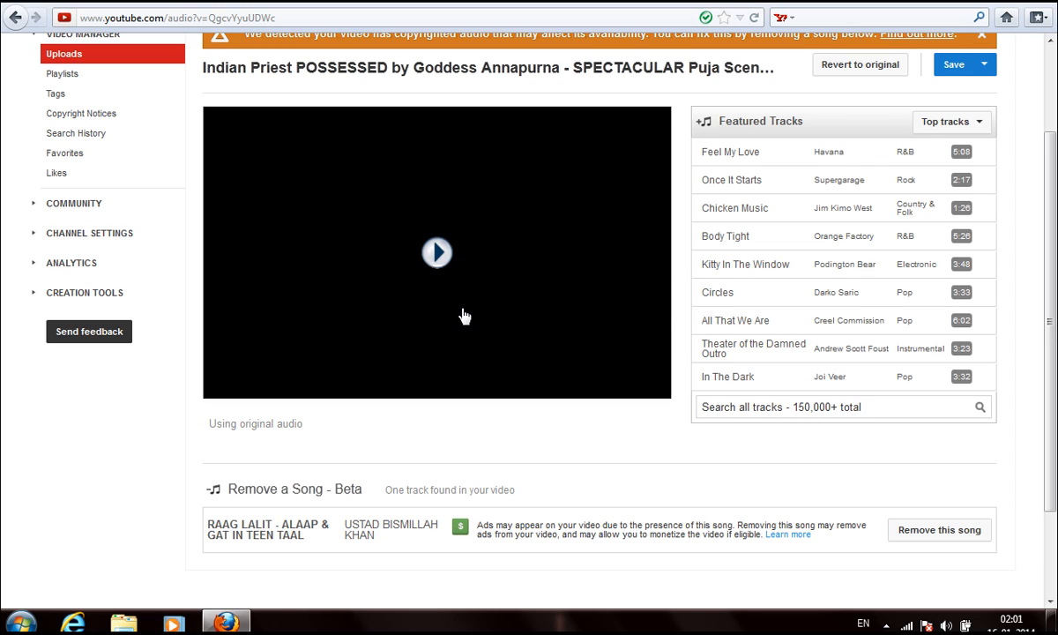
# Mark RAAG LALIT - ALAAP & GAT IN TEEN TAAL as removed from the video's audio
pyautogui.click(440, 253)
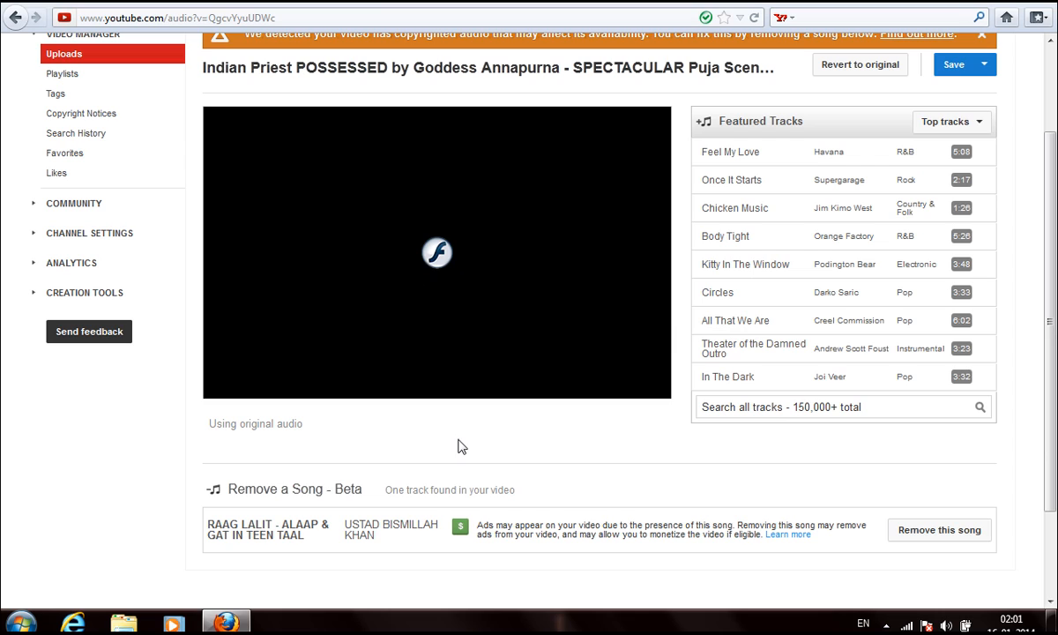
pyautogui.moveTo(462, 505)
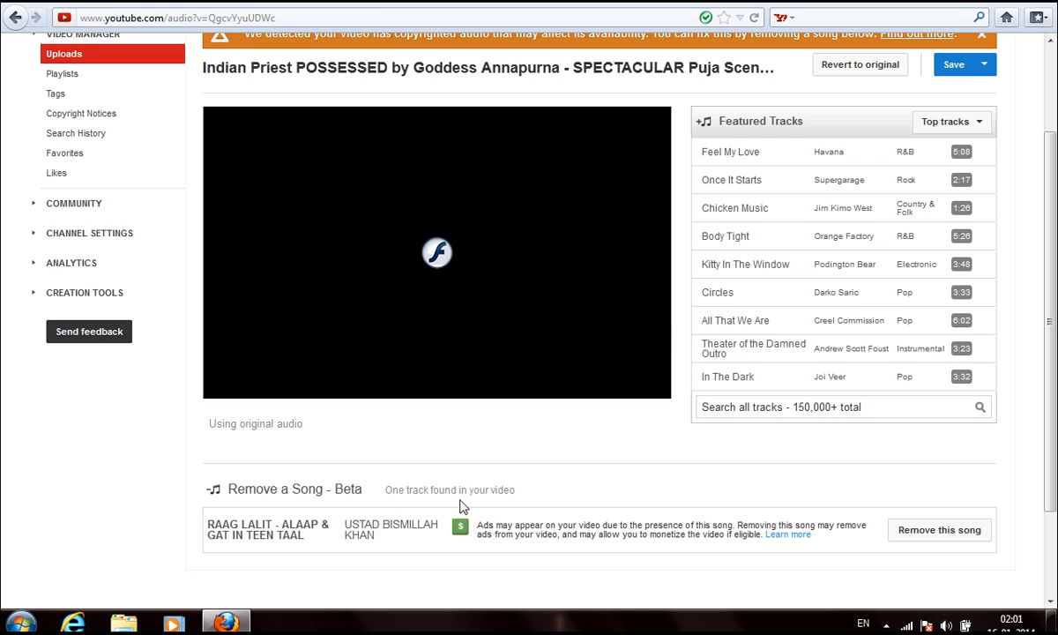
pyautogui.moveTo(820, 118)
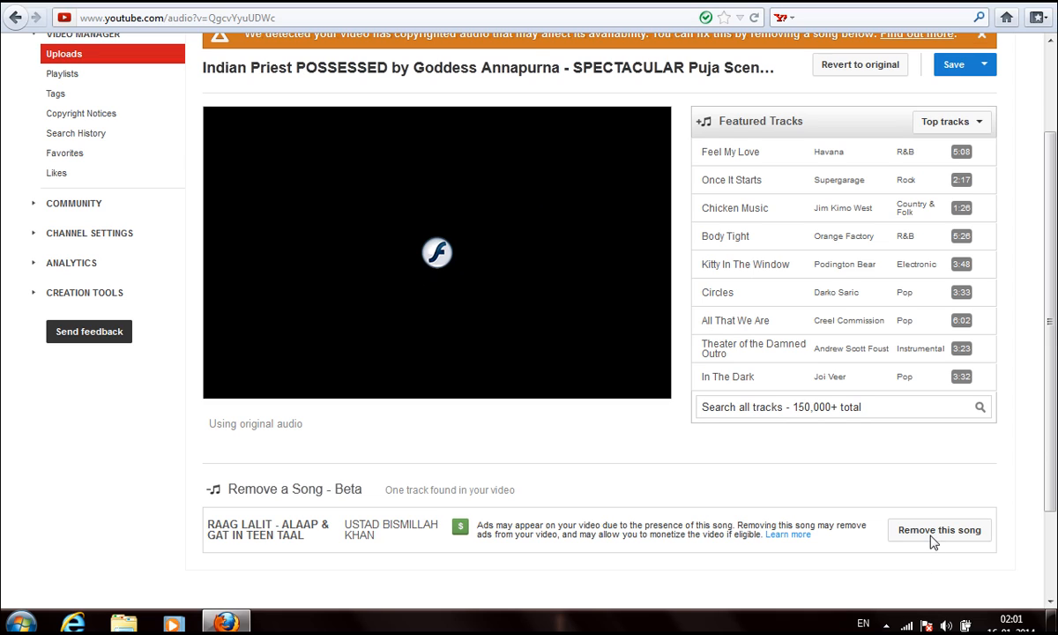
pyautogui.moveTo(933, 510)
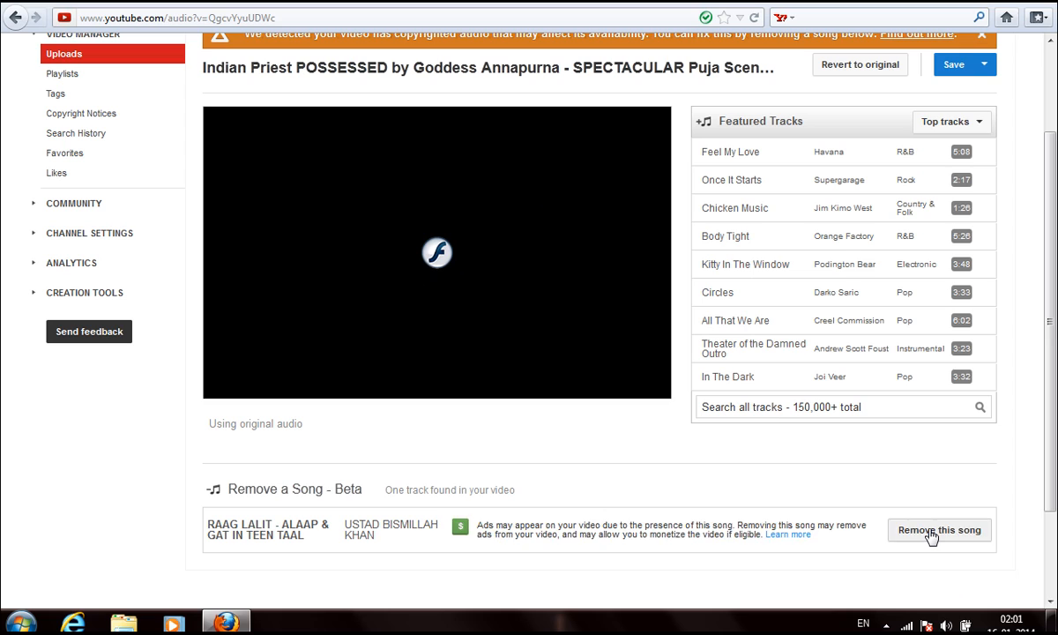
pyautogui.click(939, 530)
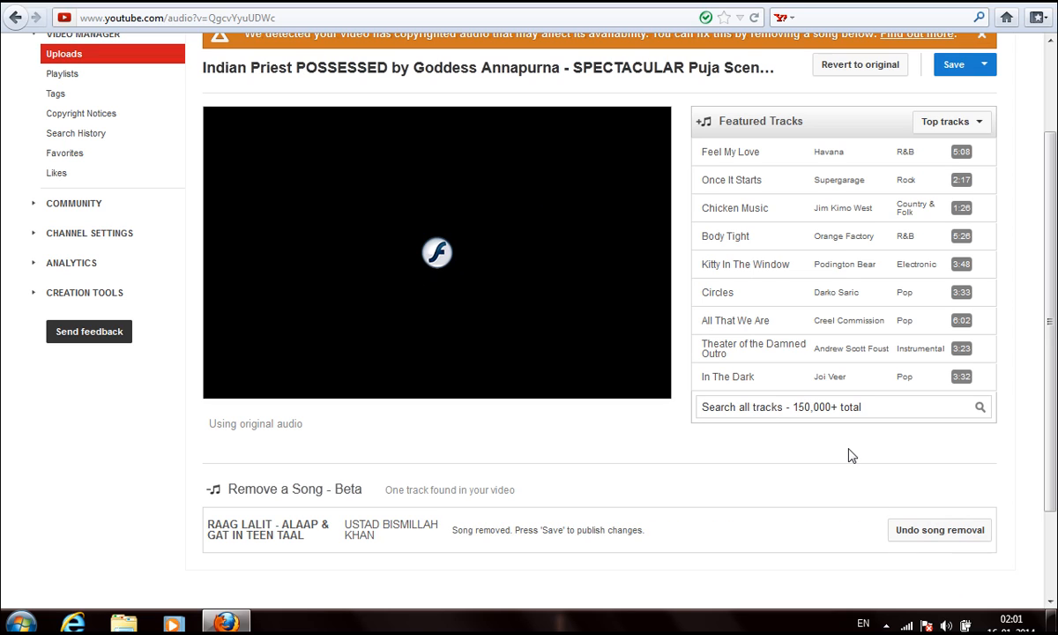
pyautogui.moveTo(940, 140)
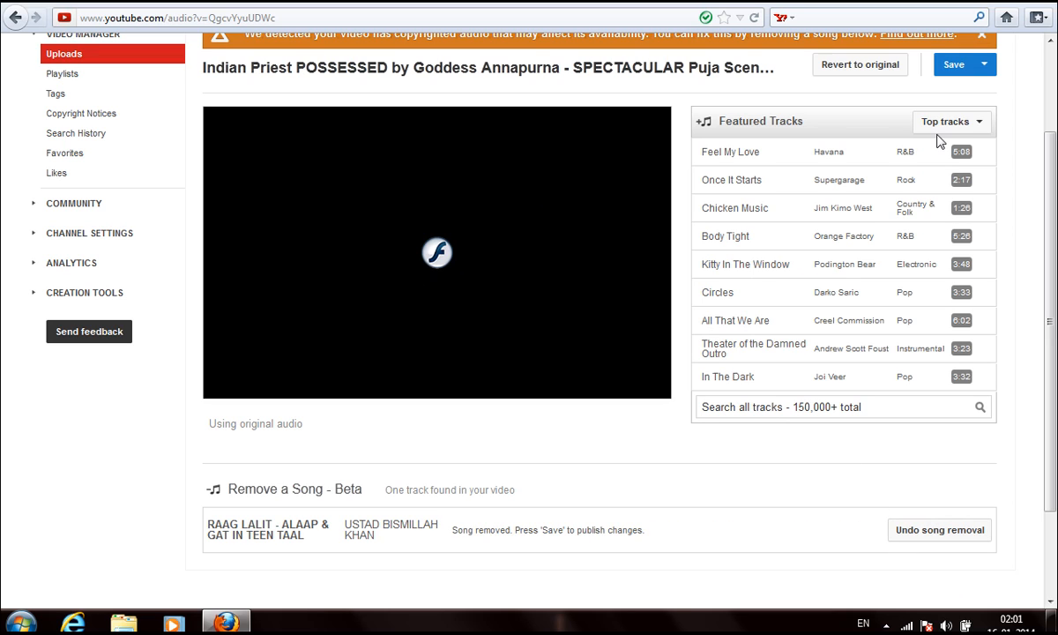
pyautogui.moveTo(808, 280)
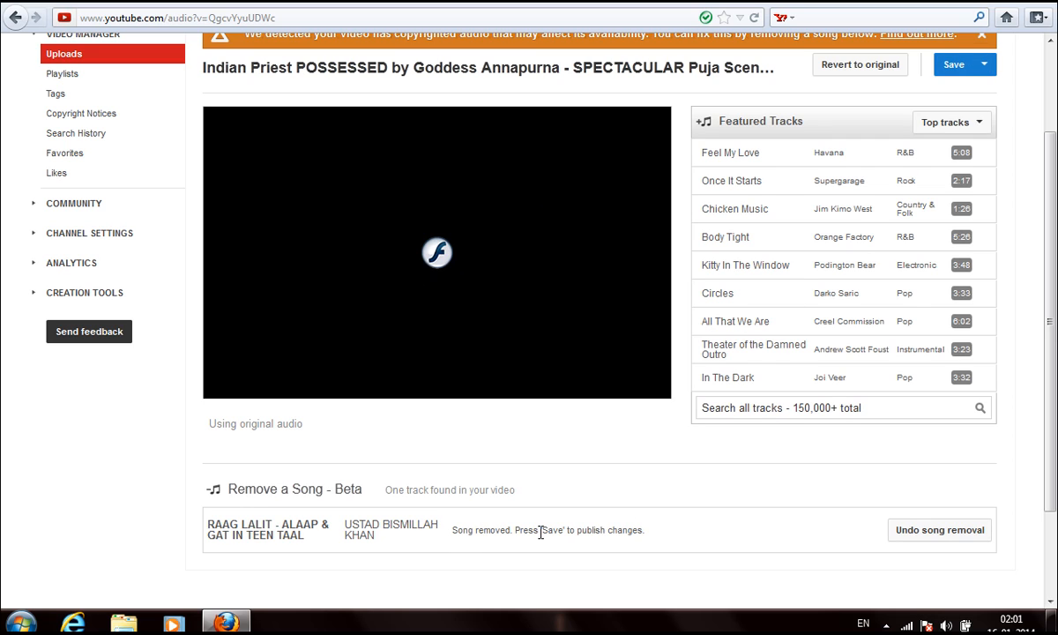
pyautogui.moveTo(952, 75)
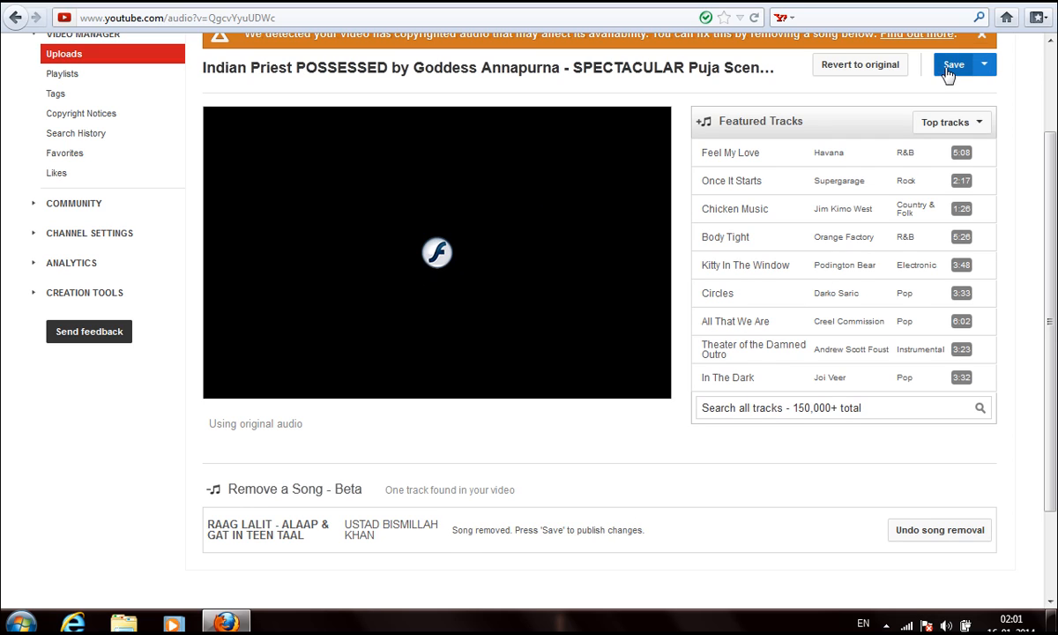
# Save the song removal and accept the heads-up about processing time
pyautogui.click(955, 68)
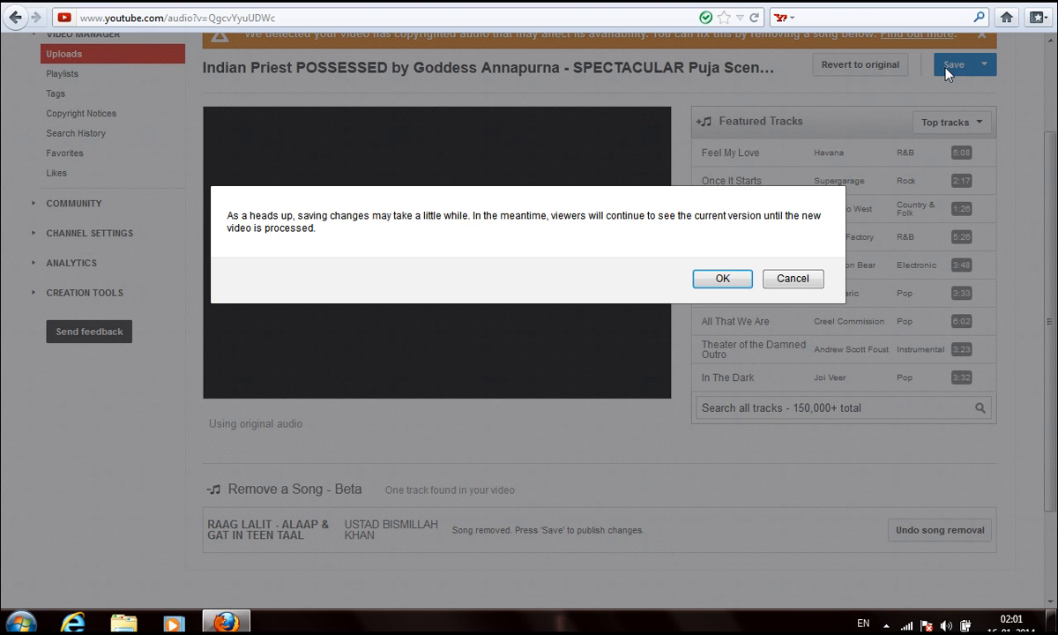
pyautogui.moveTo(235, 217)
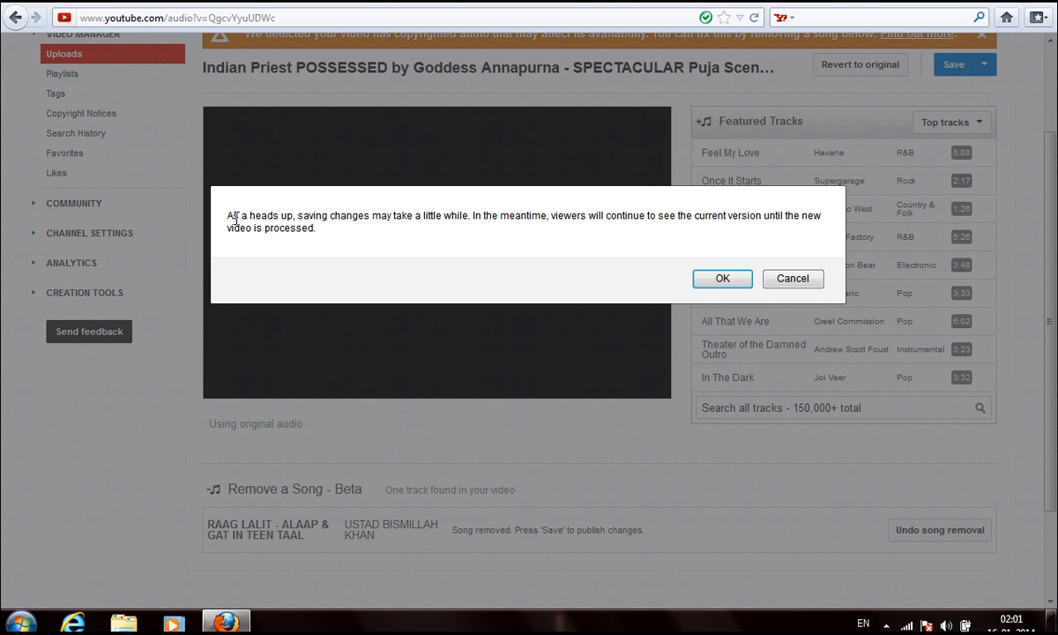
pyautogui.moveTo(252, 256)
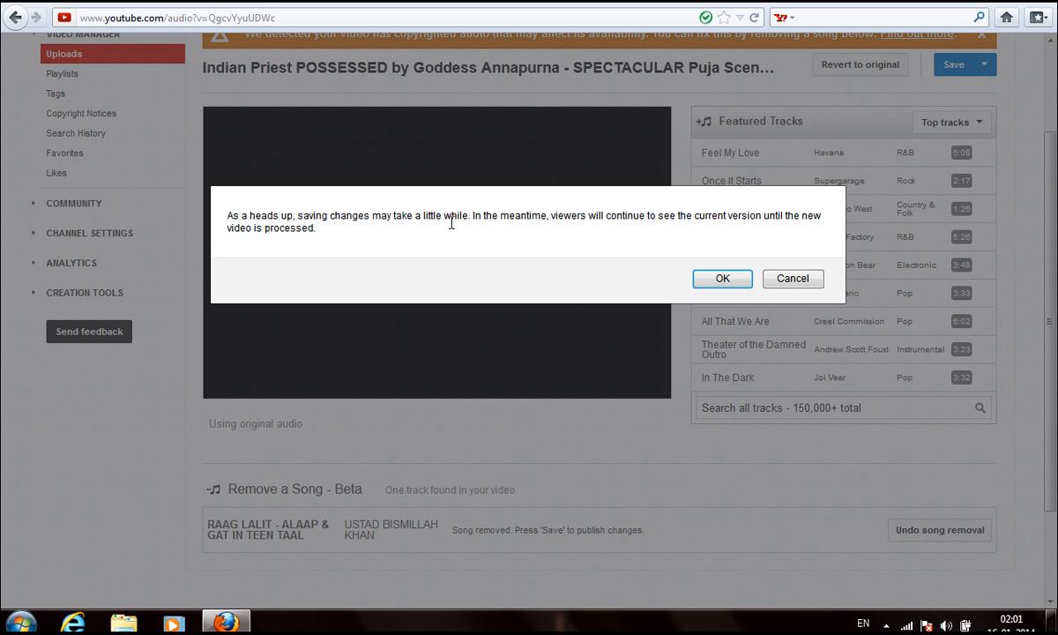
pyautogui.moveTo(638, 223)
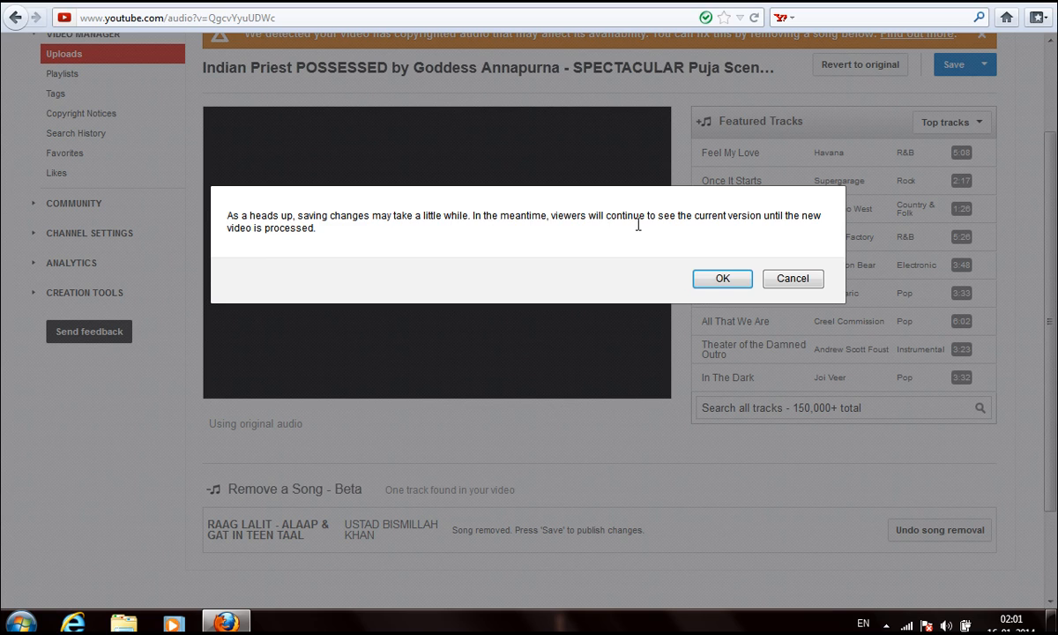
pyautogui.moveTo(796, 230)
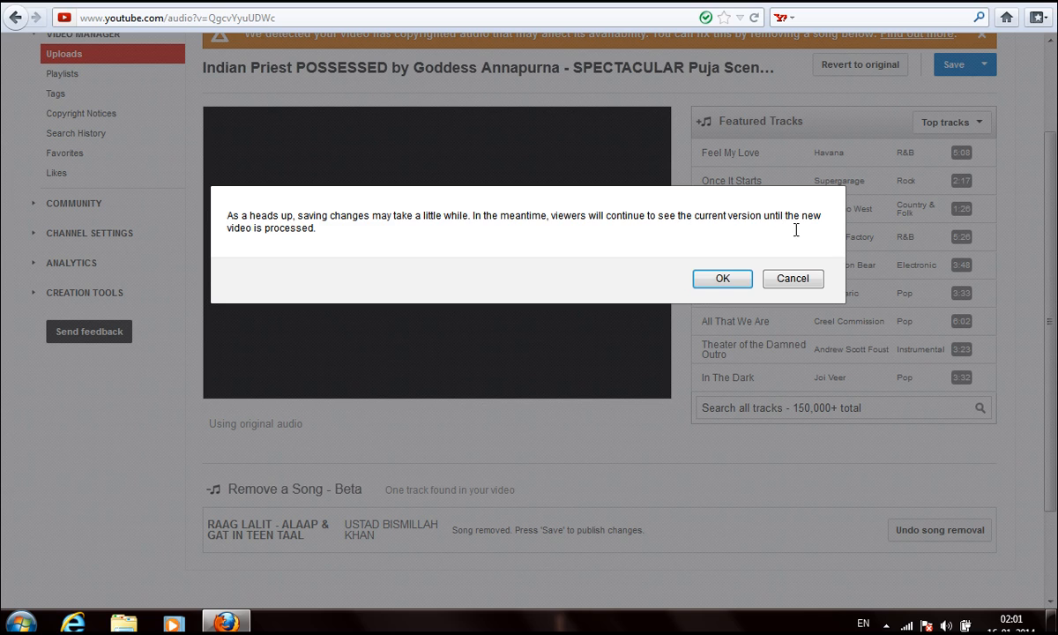
pyautogui.moveTo(743, 246)
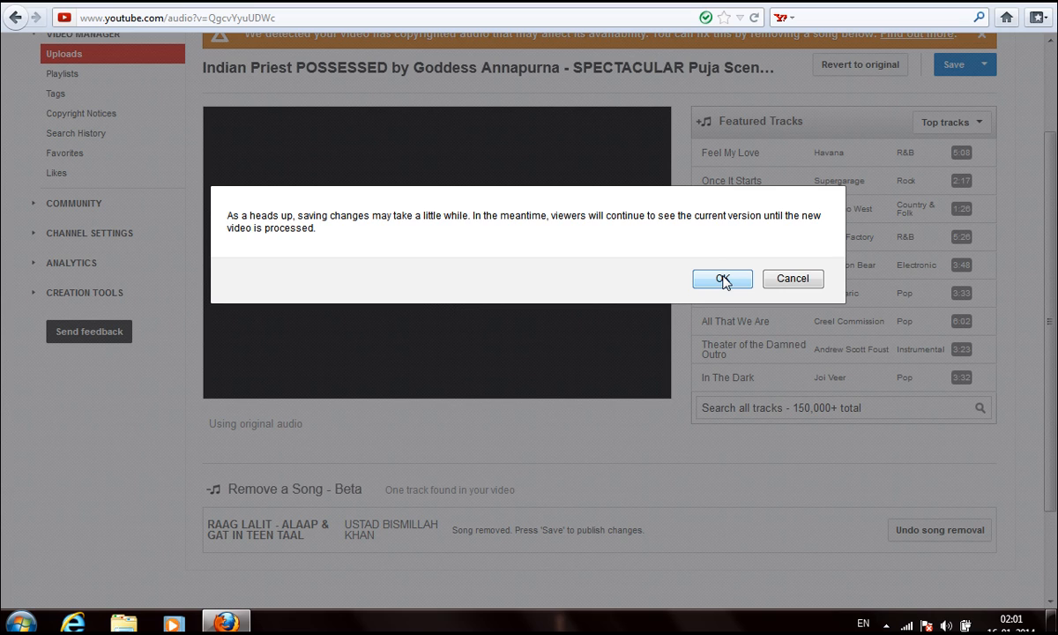
pyautogui.click(722, 278)
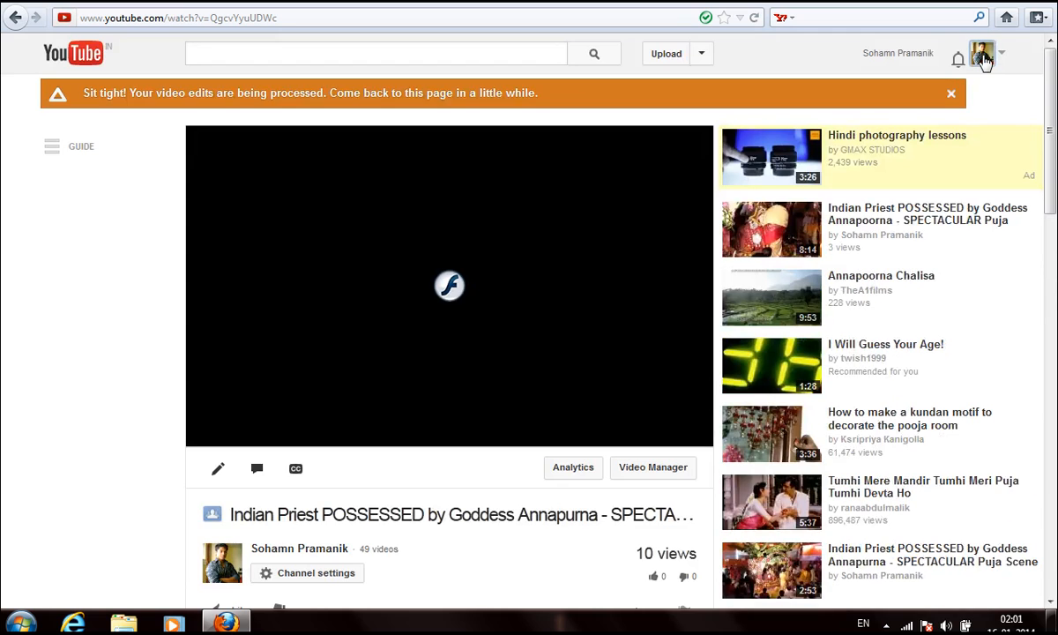
pyautogui.moveTo(985, 102)
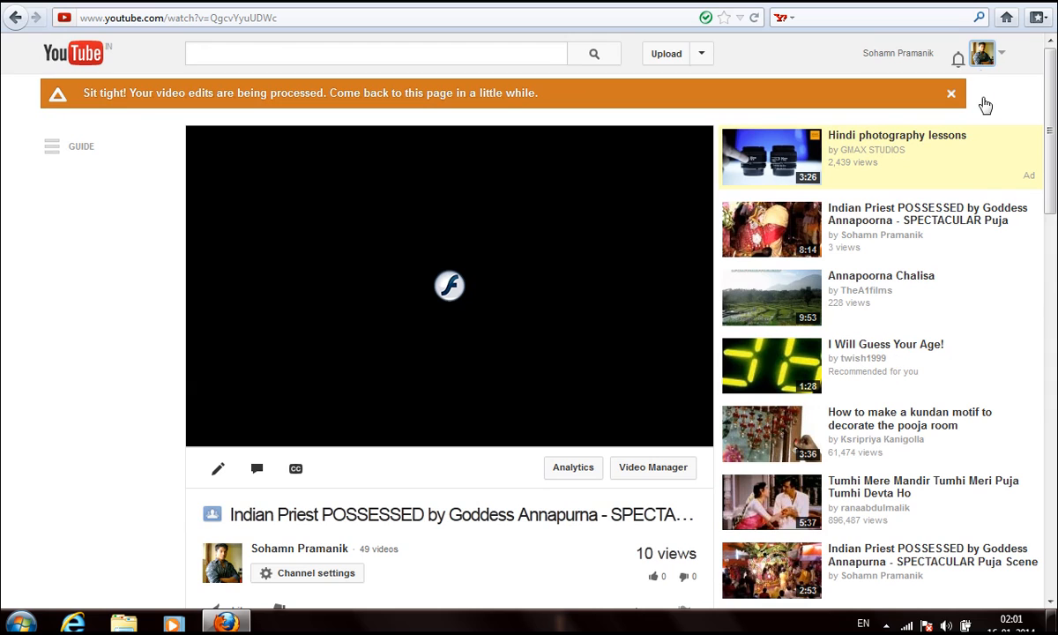
pyautogui.moveTo(984, 56)
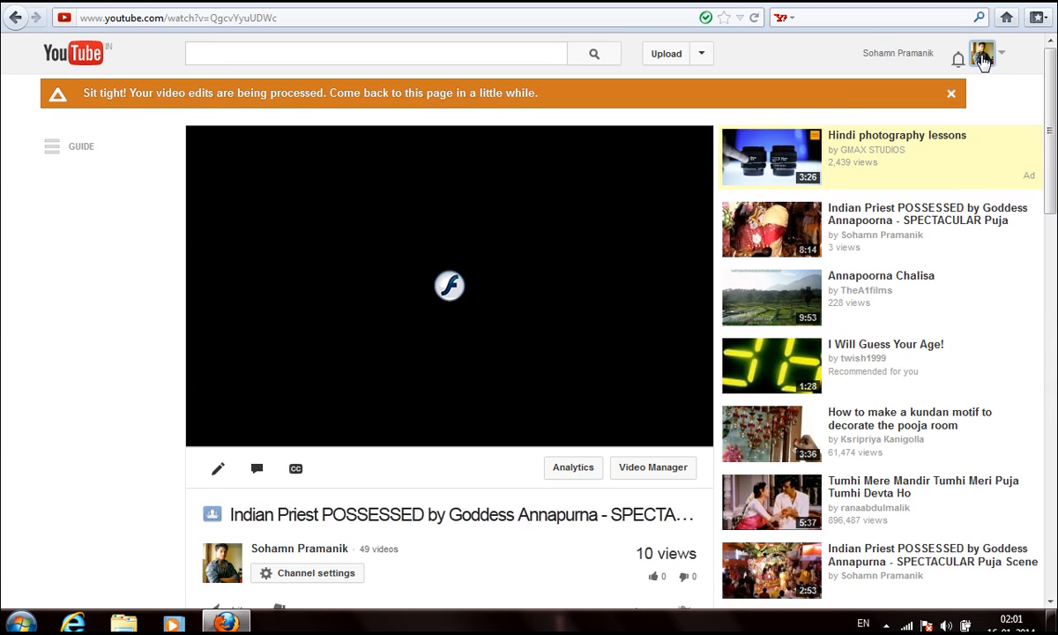
# Return via the account menu to the Uploads list showing Part 3 as Edit in progress
pyautogui.click(984, 54)
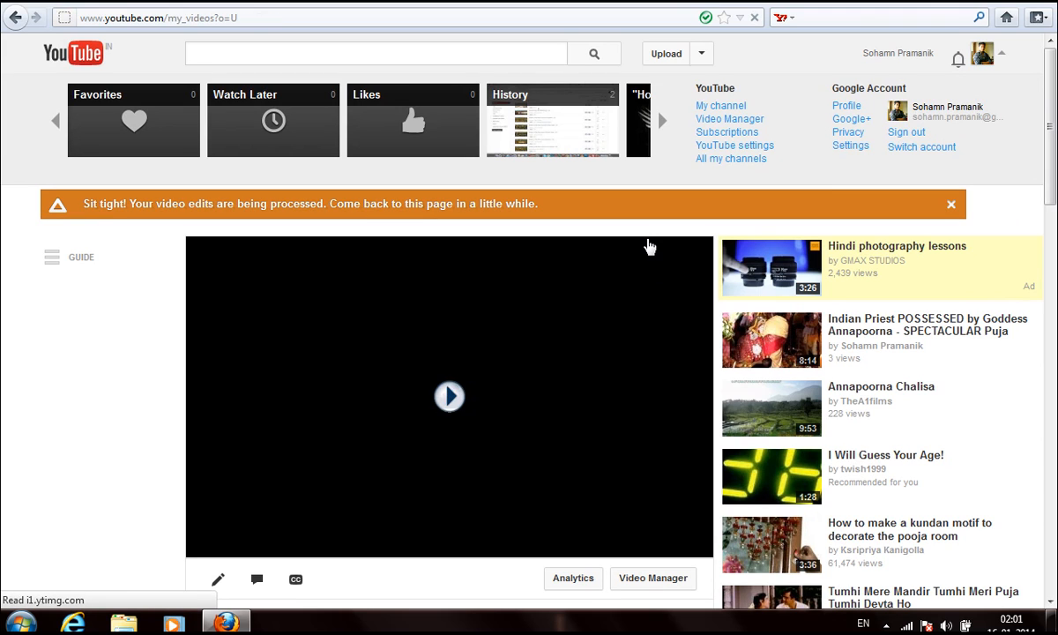
pyautogui.moveTo(668, 325)
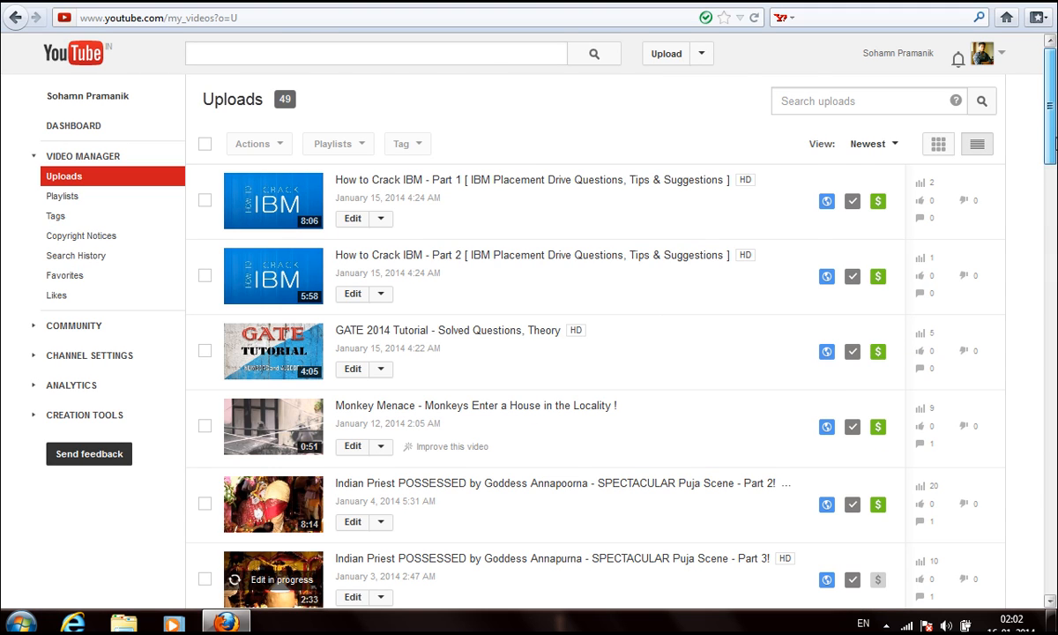
pyautogui.scroll(-3)
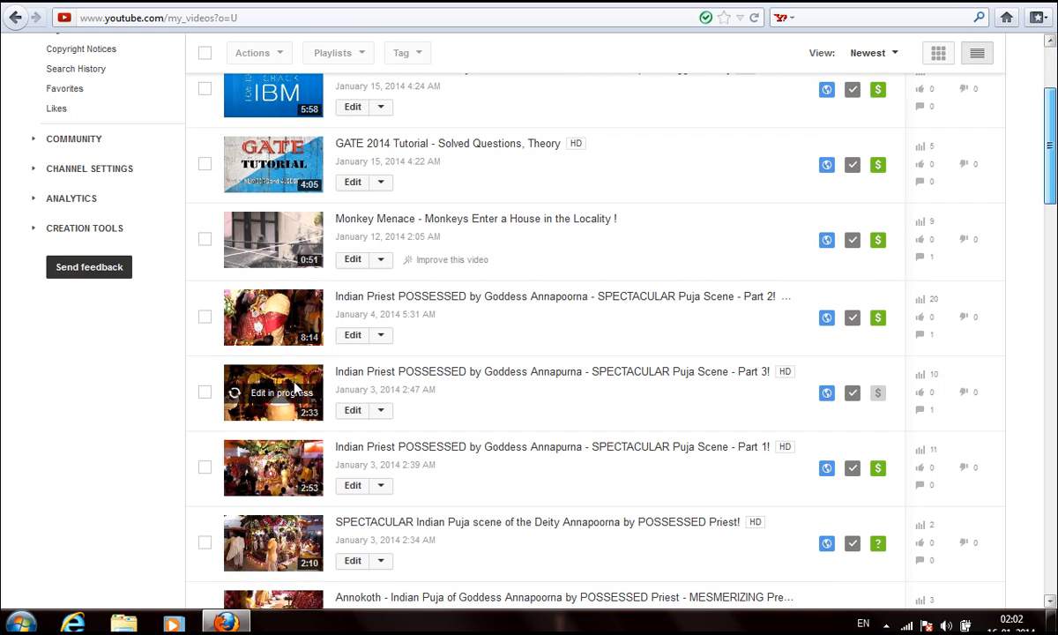
pyautogui.moveTo(272, 431)
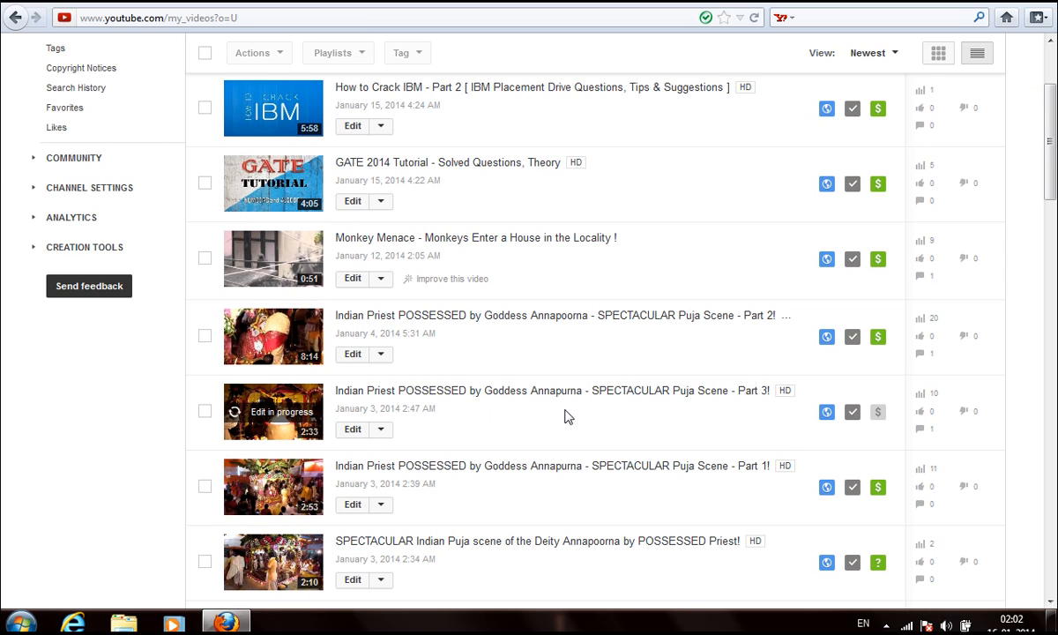
pyautogui.moveTo(294, 430)
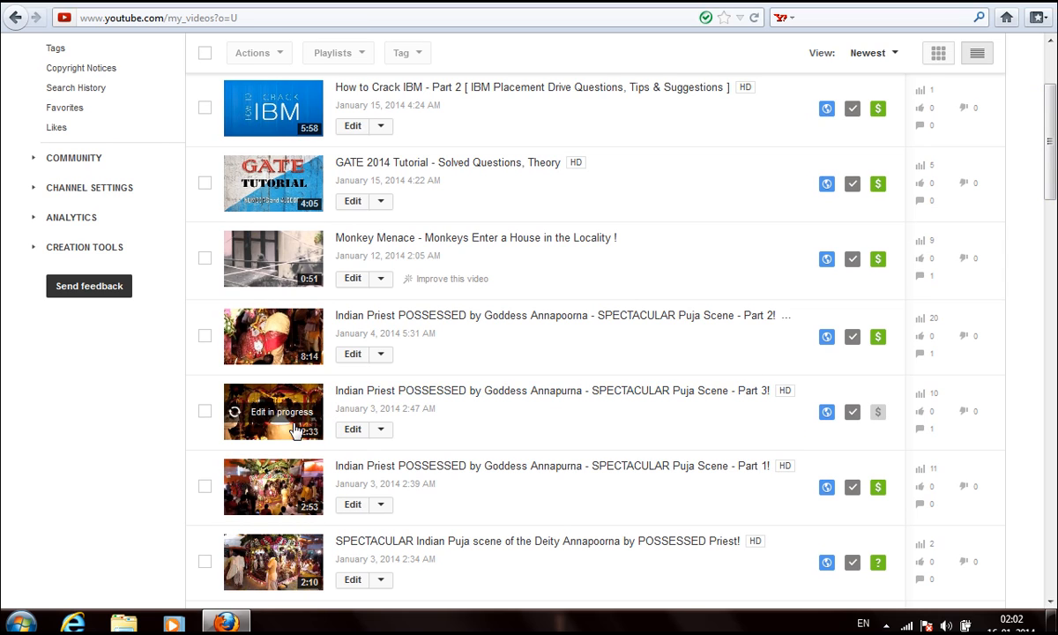
pyautogui.moveTo(873, 411)
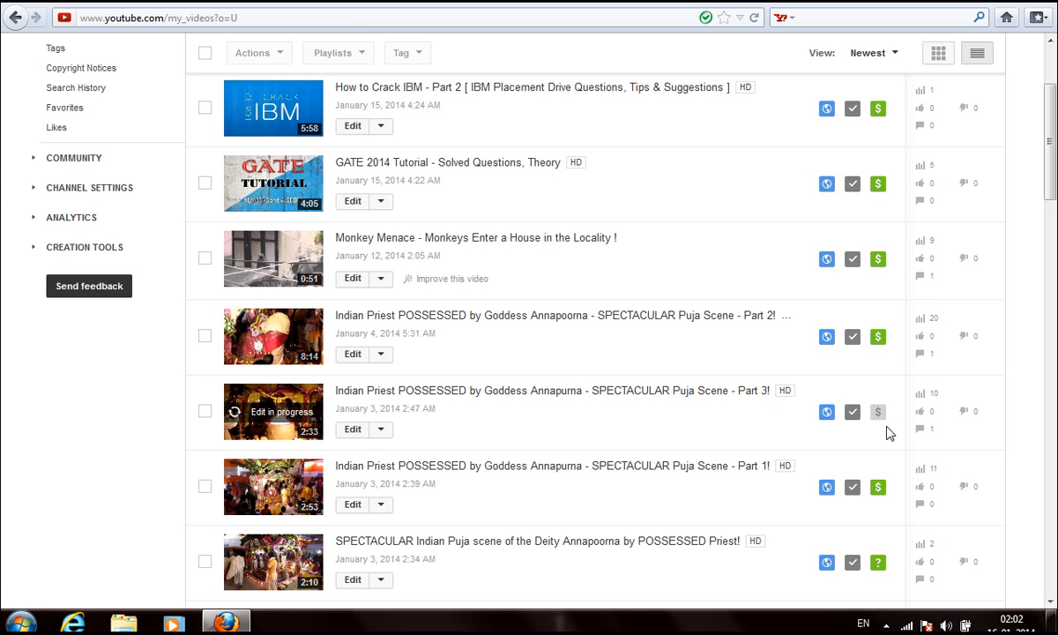
pyautogui.moveTo(893, 408)
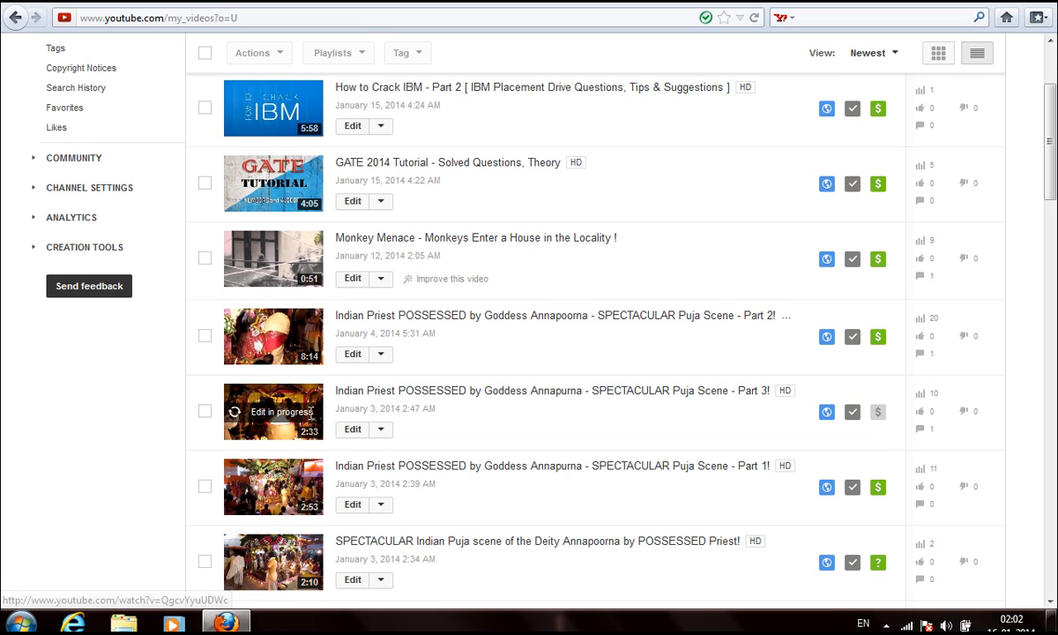
pyautogui.moveTo(875, 408)
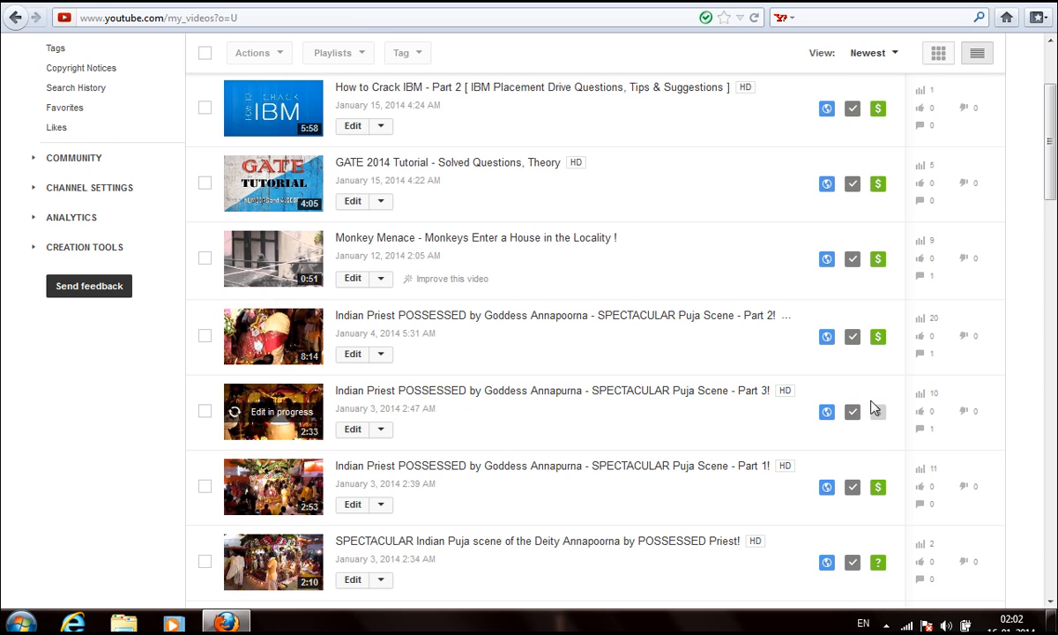
pyautogui.moveTo(878, 425)
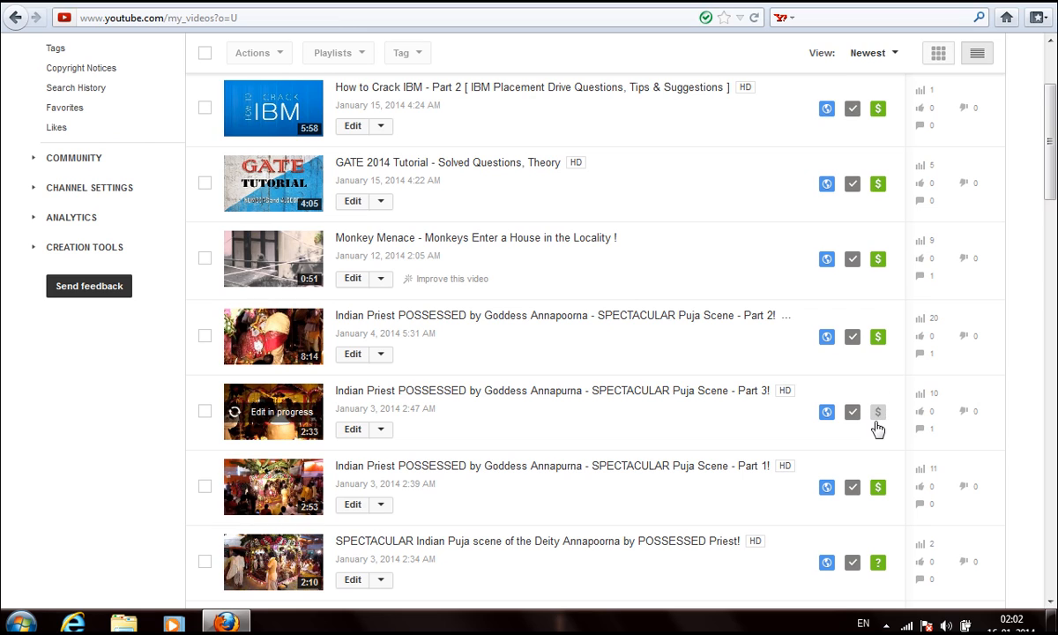
pyautogui.moveTo(793, 426)
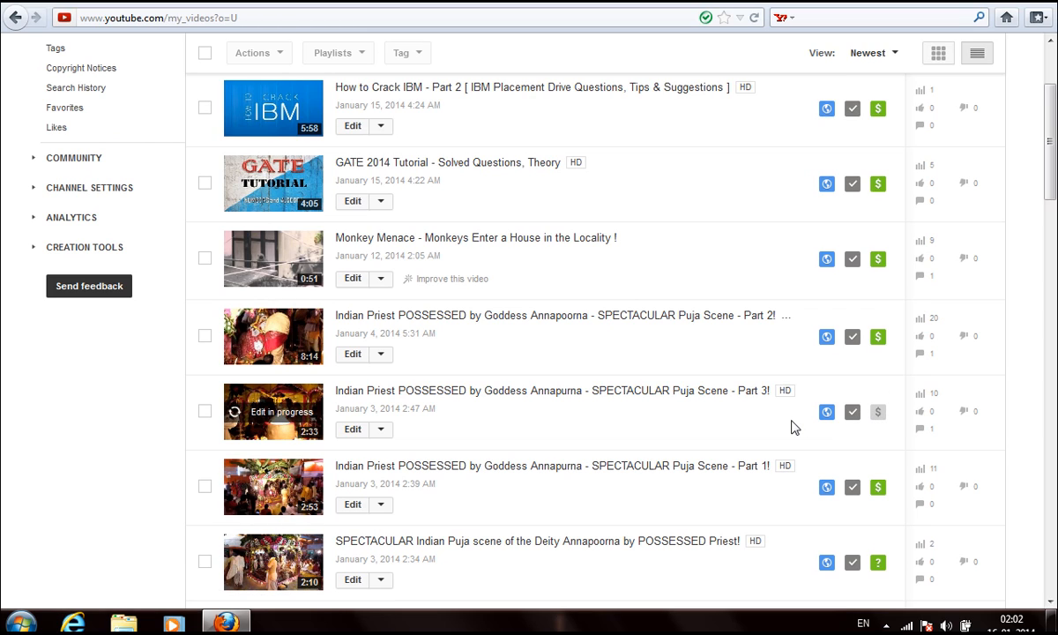
pyautogui.moveTo(436, 433)
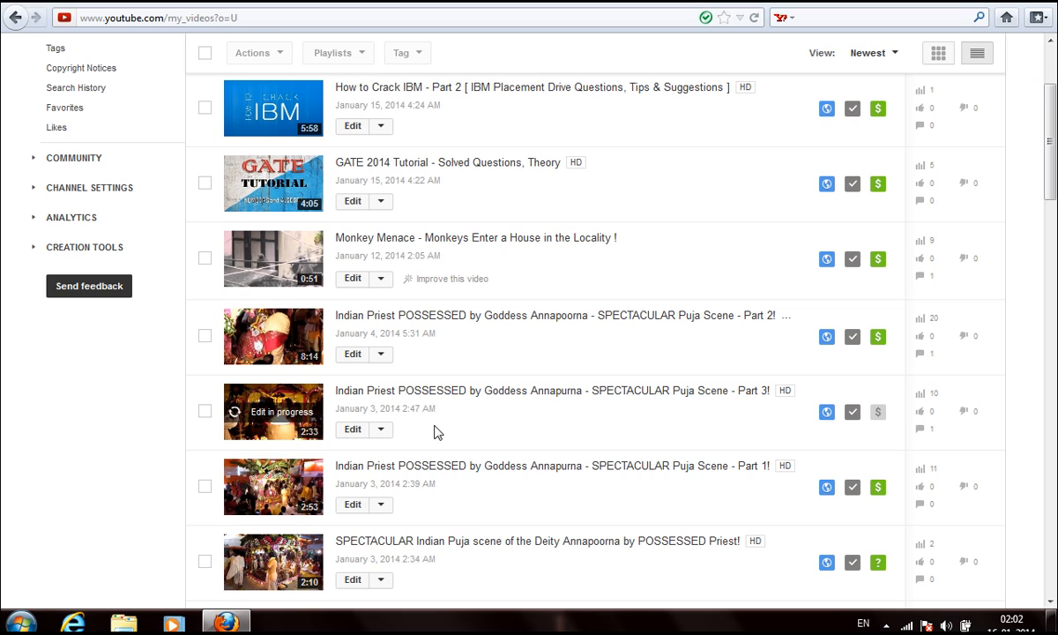
pyautogui.moveTo(415, 423)
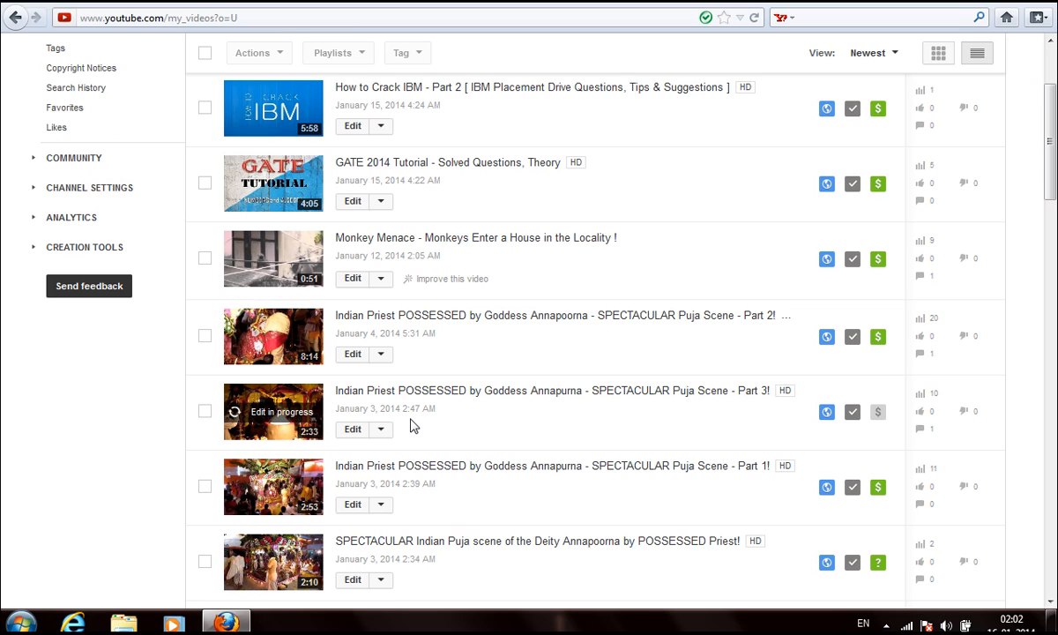
pyautogui.moveTo(406, 435)
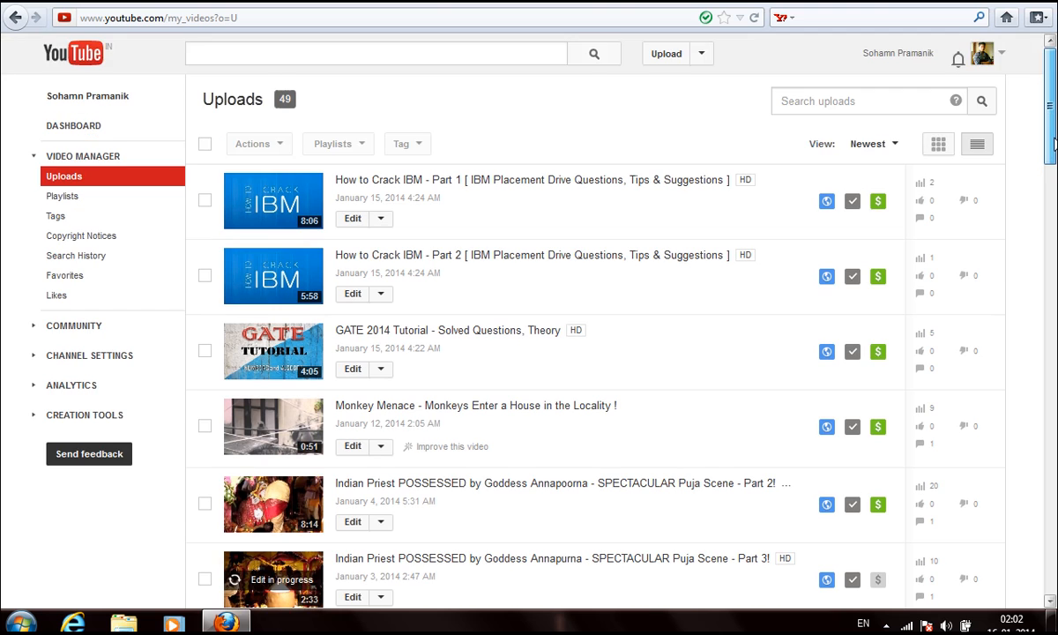
pyautogui.moveTo(81, 235)
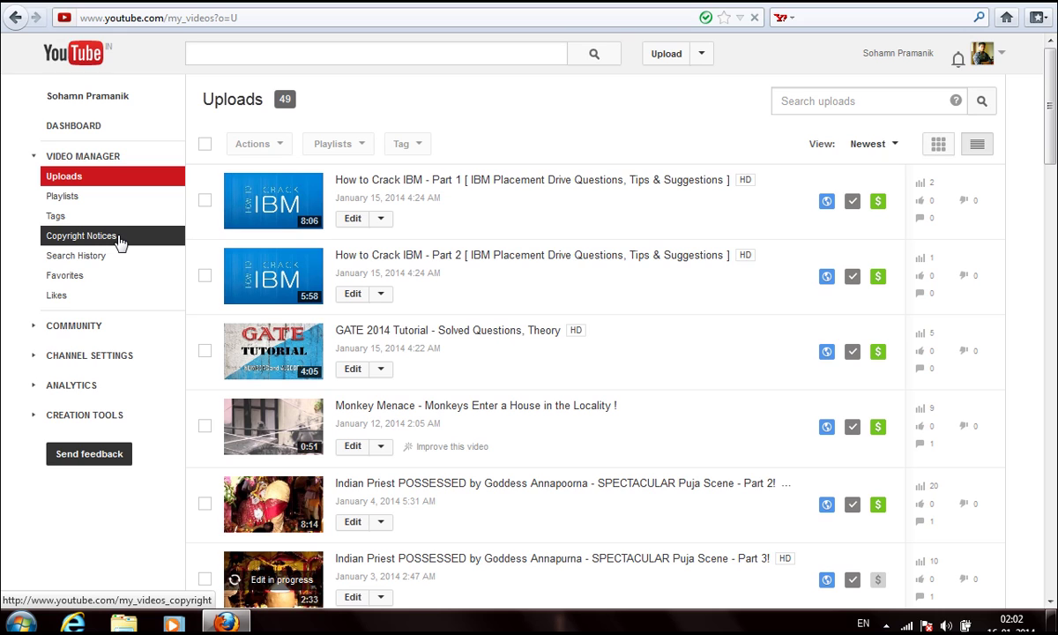
pyautogui.click(81, 235)
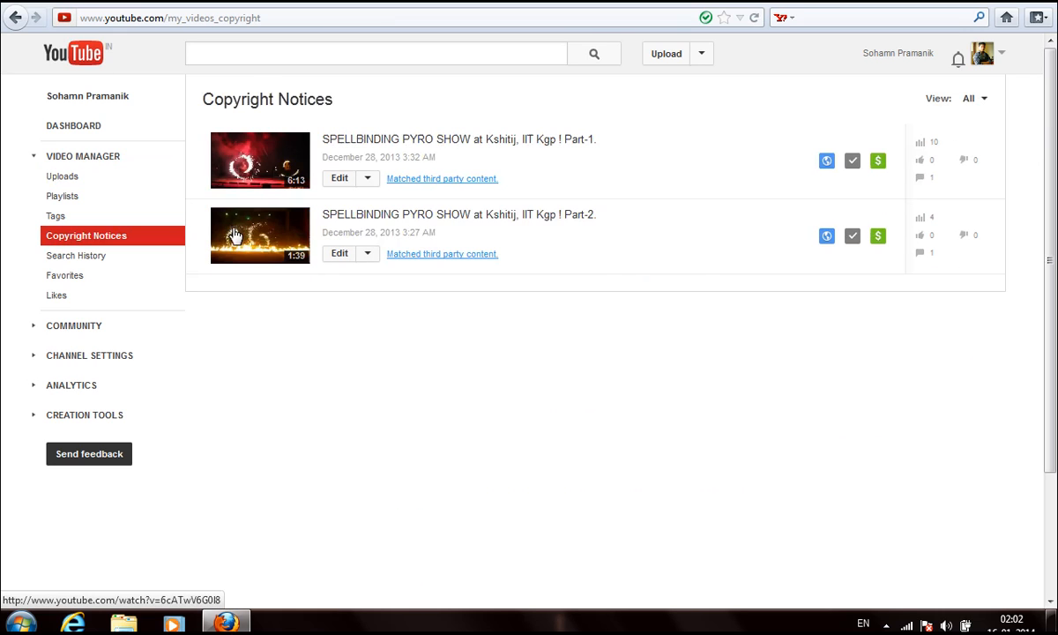
pyautogui.moveTo(408, 110)
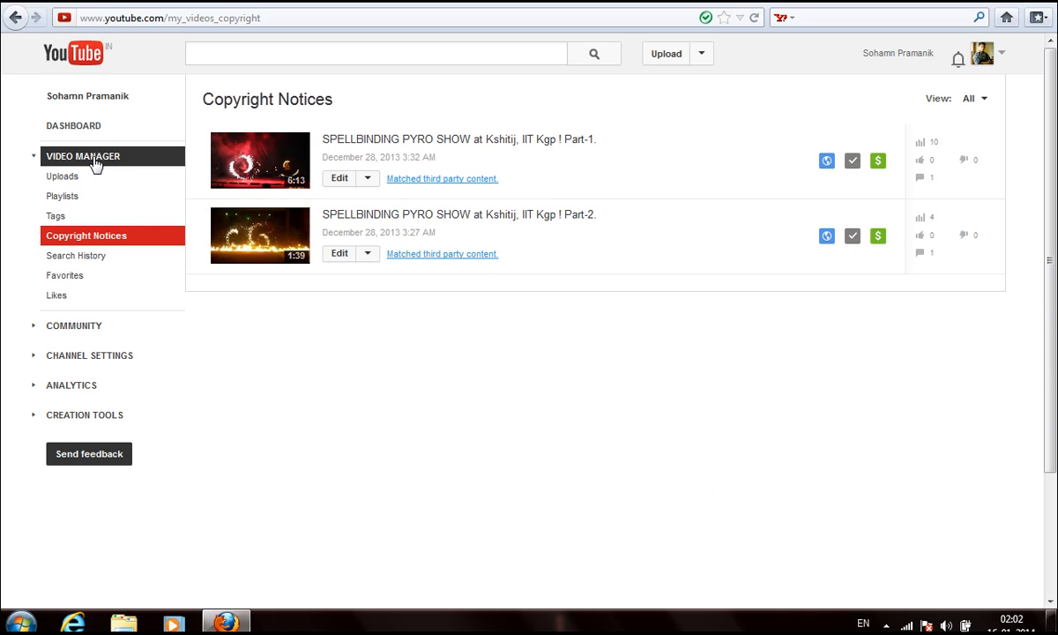
pyautogui.moveTo(559, 339)
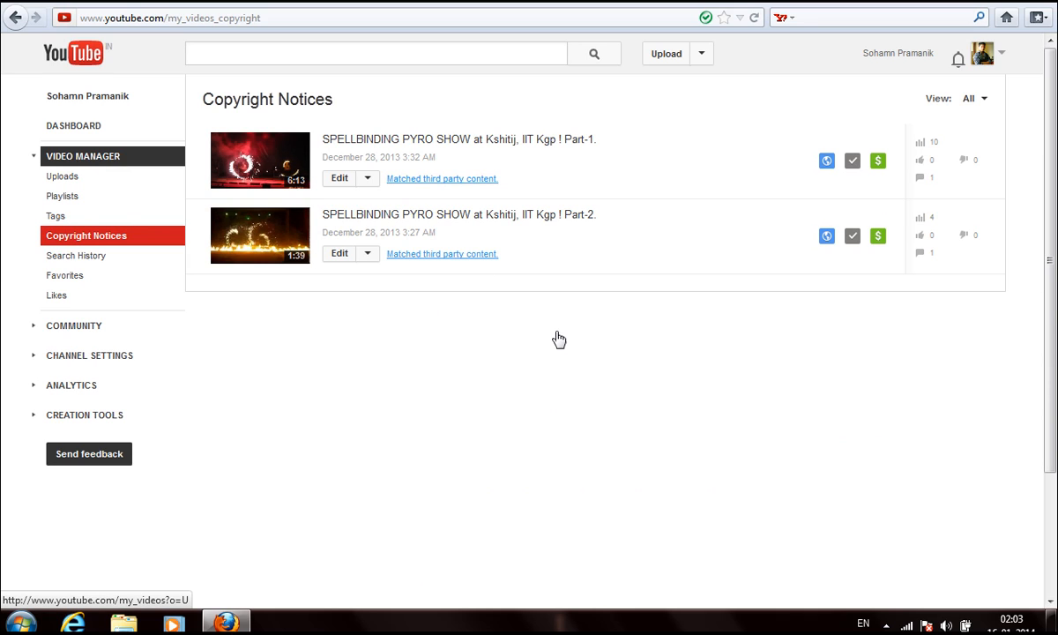
pyautogui.moveTo(685, 325)
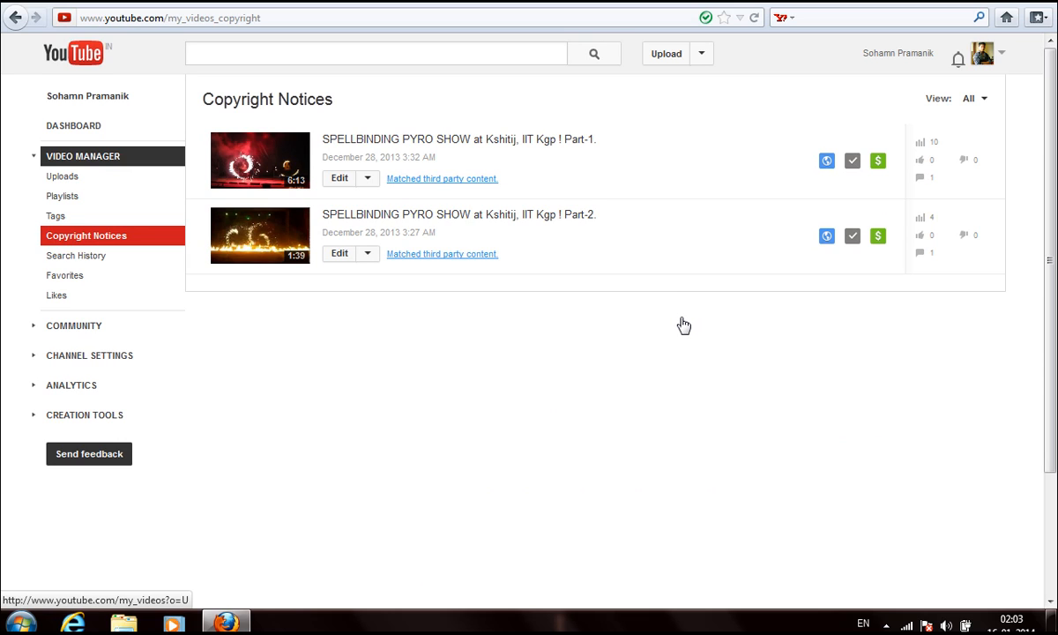
pyautogui.moveTo(641, 231)
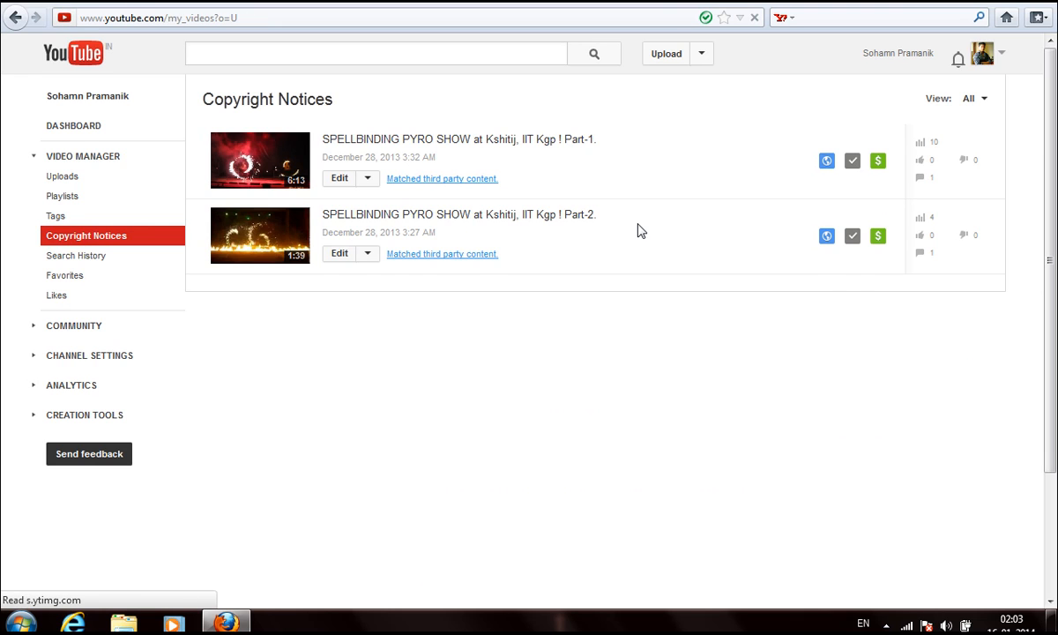
pyautogui.click(62, 175)
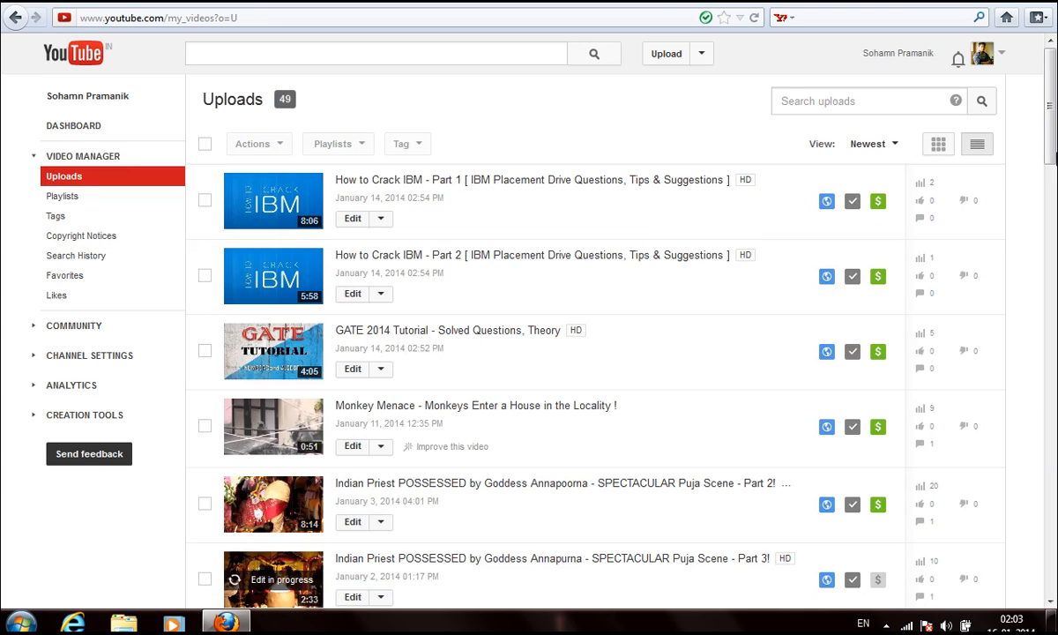